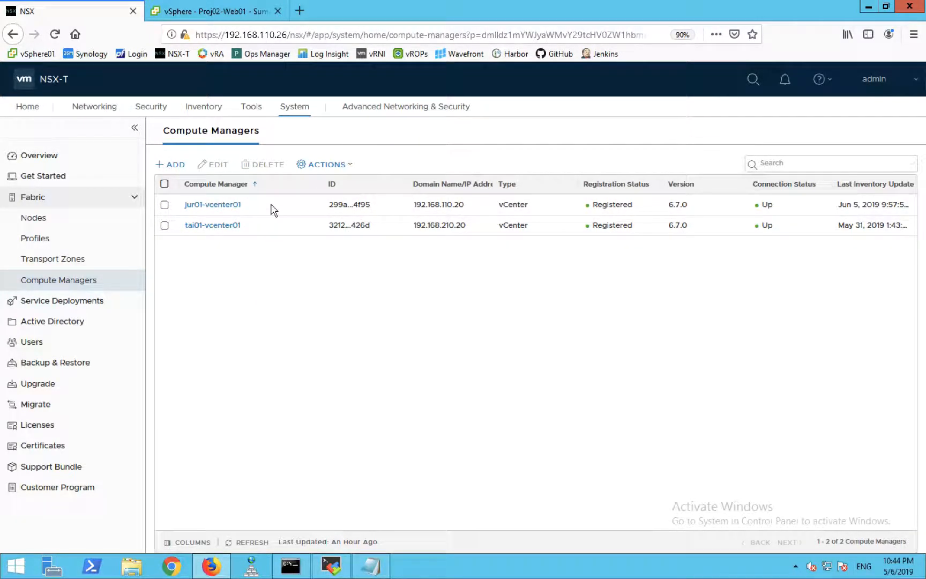
# Review the Jur01-CL03-Comp01 cluster VMs and the Jur01 datacenter networks in vSphere Client.
pyautogui.click(216, 10)
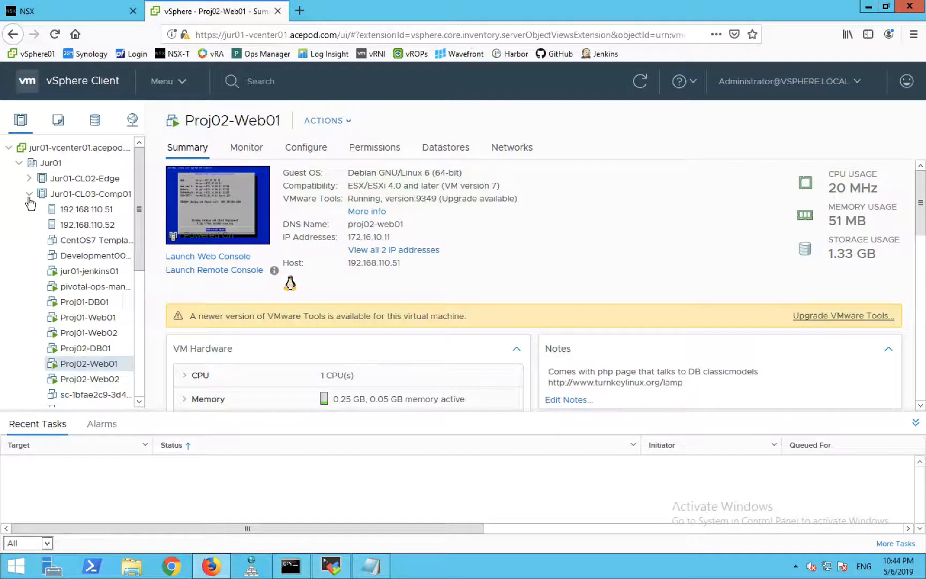
pyautogui.click(93, 194)
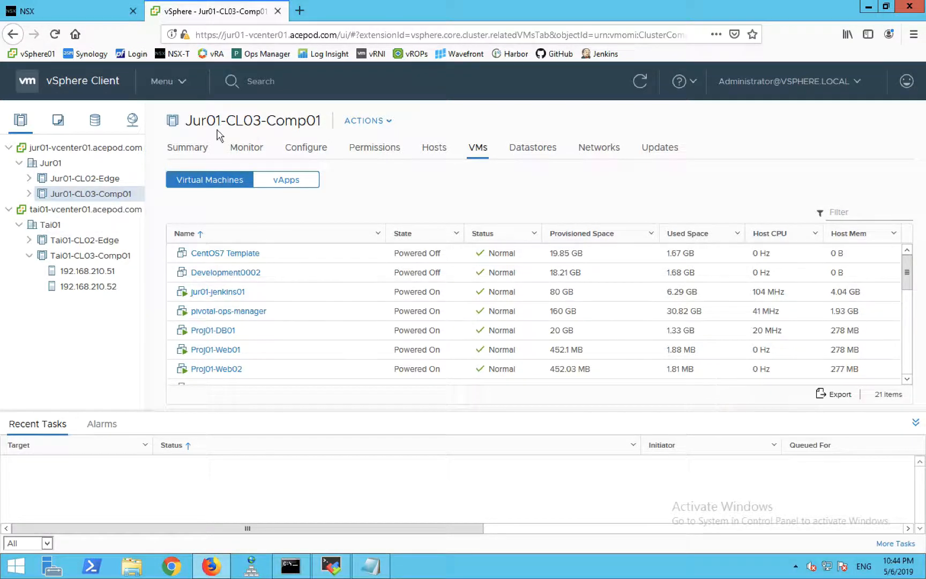
pyautogui.click(132, 120)
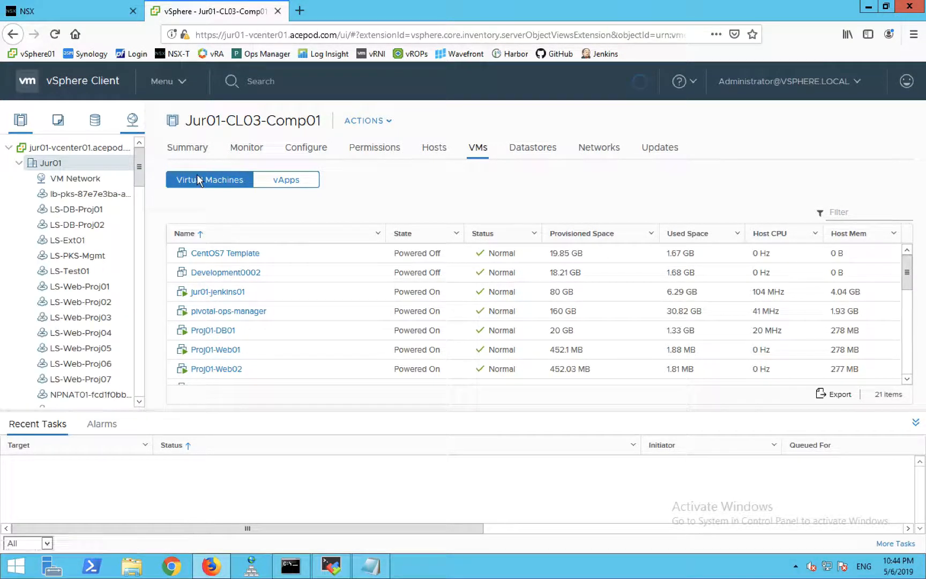
pyautogui.click(50, 163)
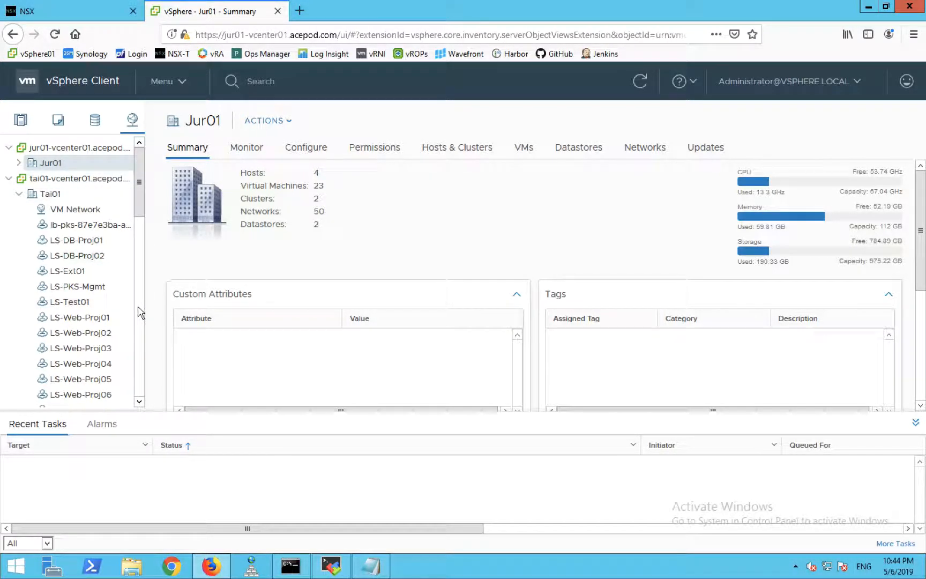
pyautogui.scroll(-3)
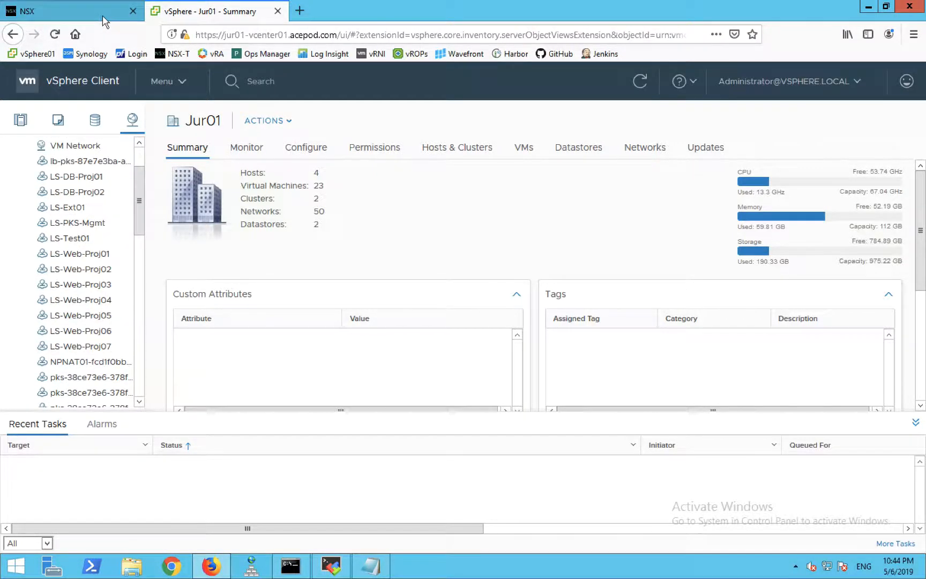
# Back in NSX-T Manager, show the logical switches under Advanced Networking & Security.
pyautogui.click(67, 11)
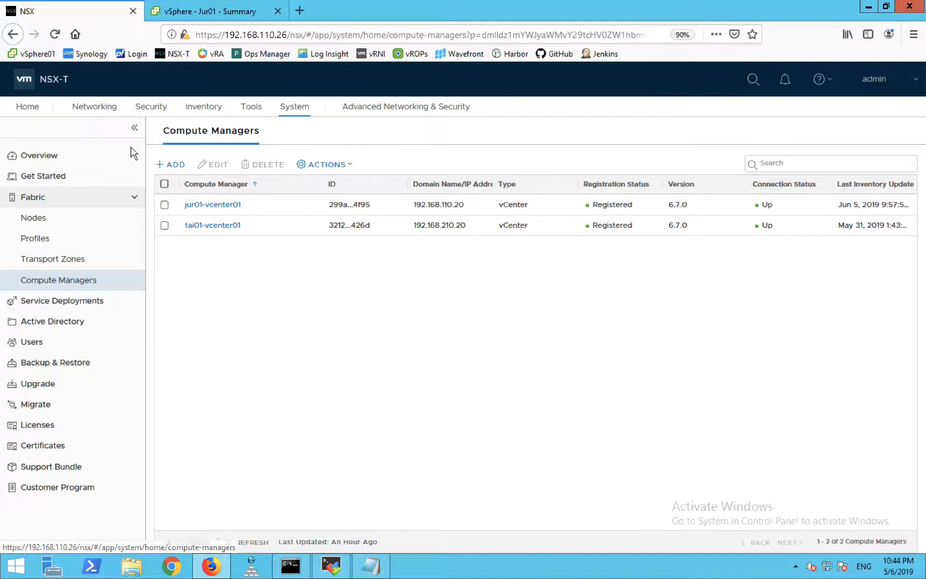
pyautogui.click(405, 107)
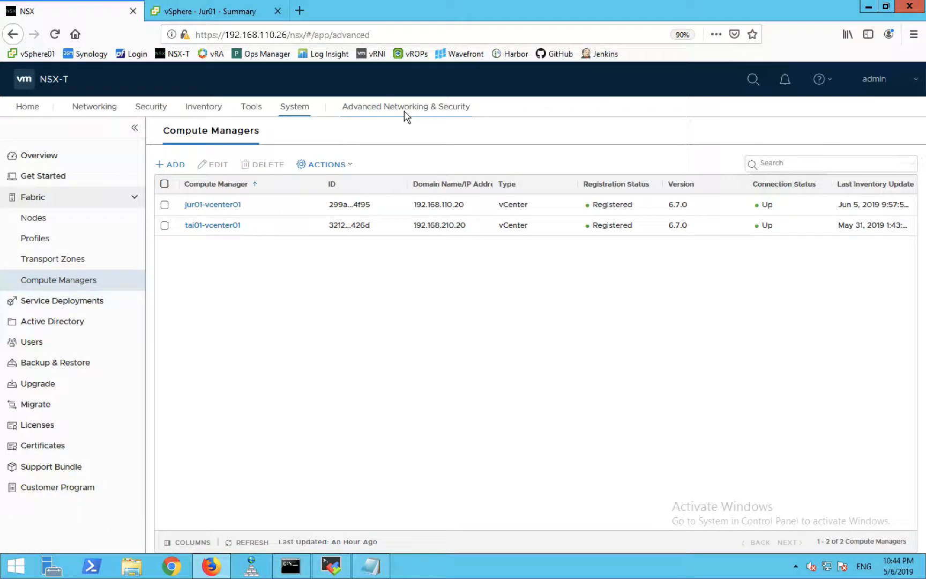
pyautogui.click(405, 106)
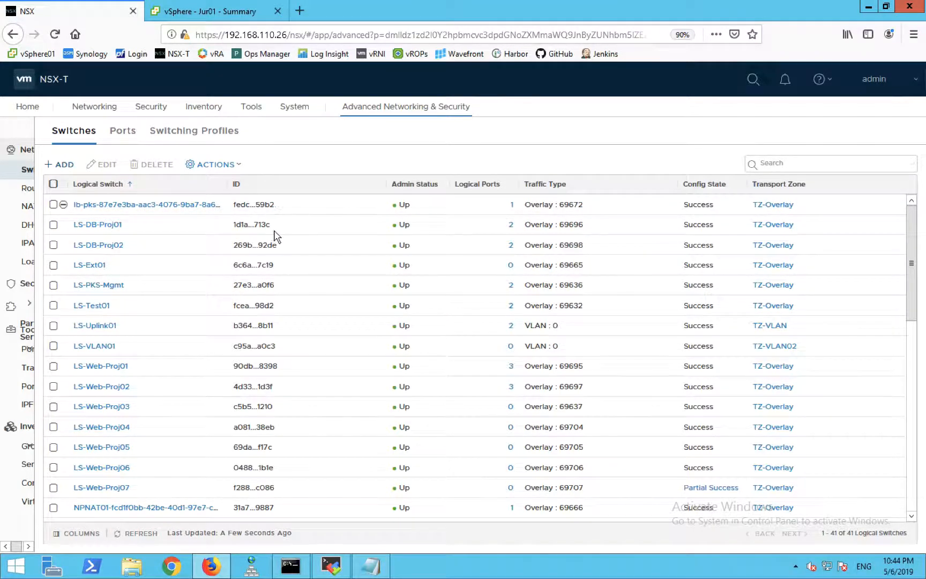
# Add the overlay logical switch LS-Web-Proj08, then return to vSphere Client to check for it.
pyautogui.click(59, 164)
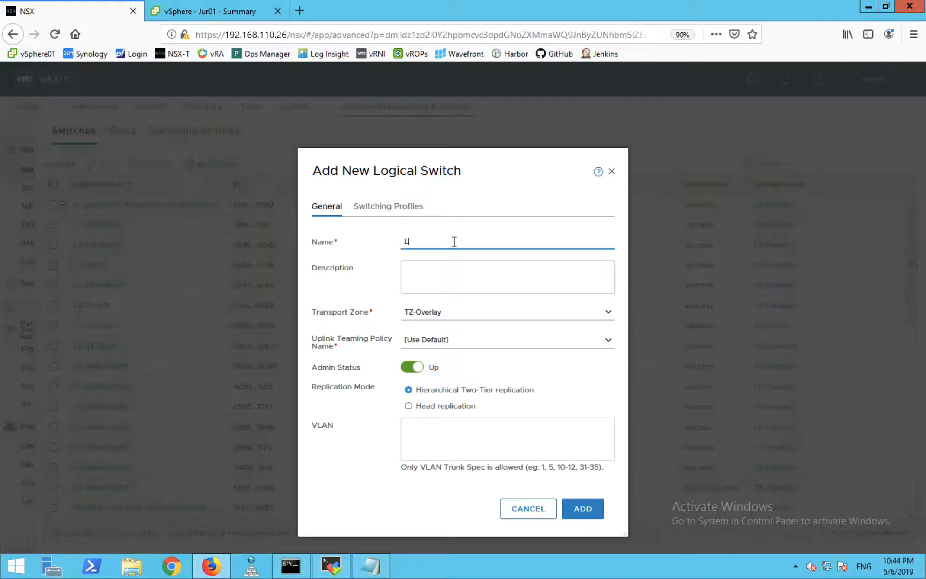
pyautogui.write('S-Web-')
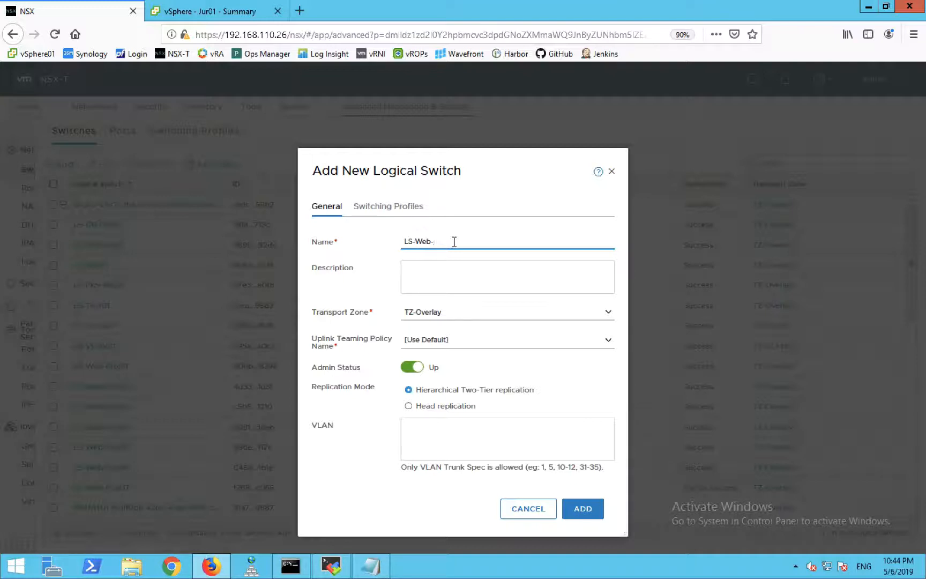
pyautogui.write('Proj08')
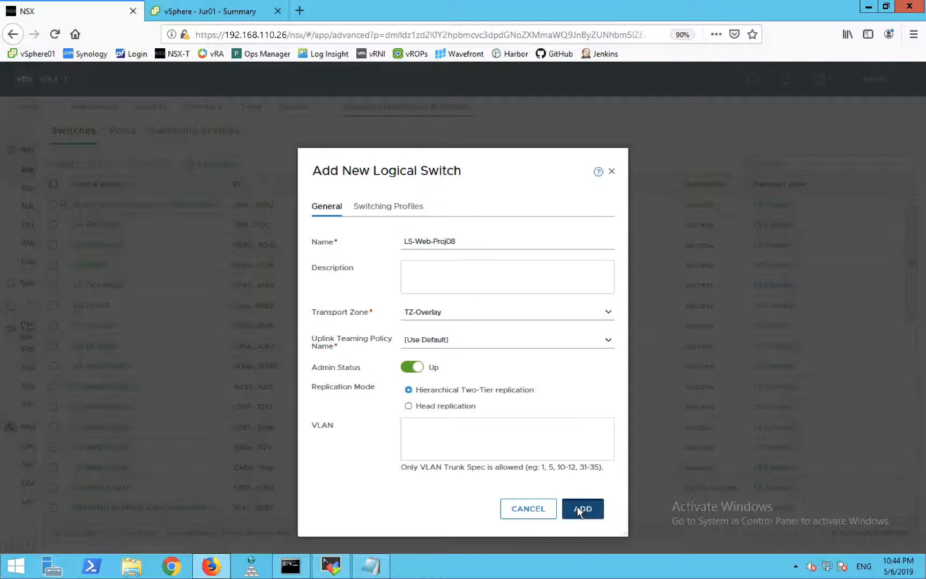
pyautogui.click(582, 508)
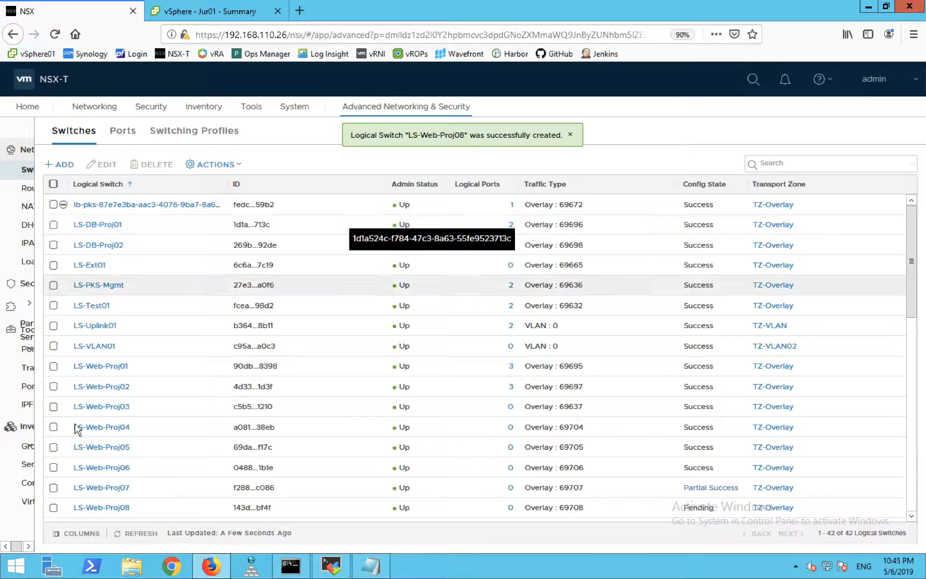
pyautogui.scroll(-3)
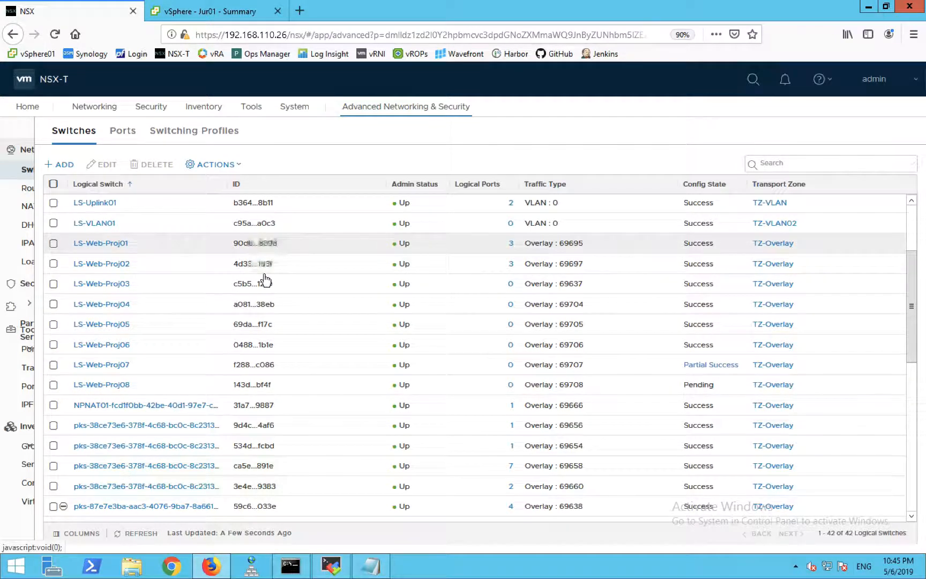
pyautogui.moveTo(154, 390)
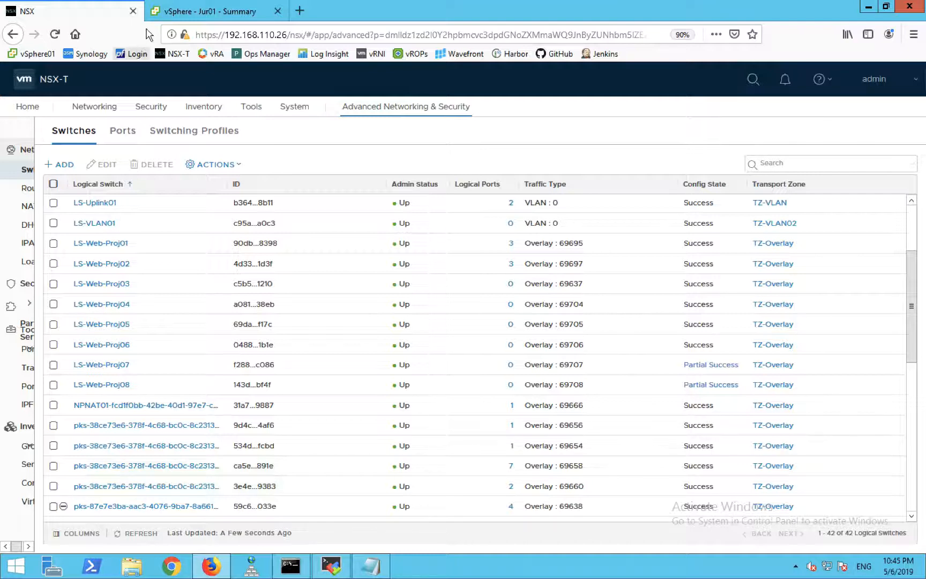
pyautogui.click(217, 11)
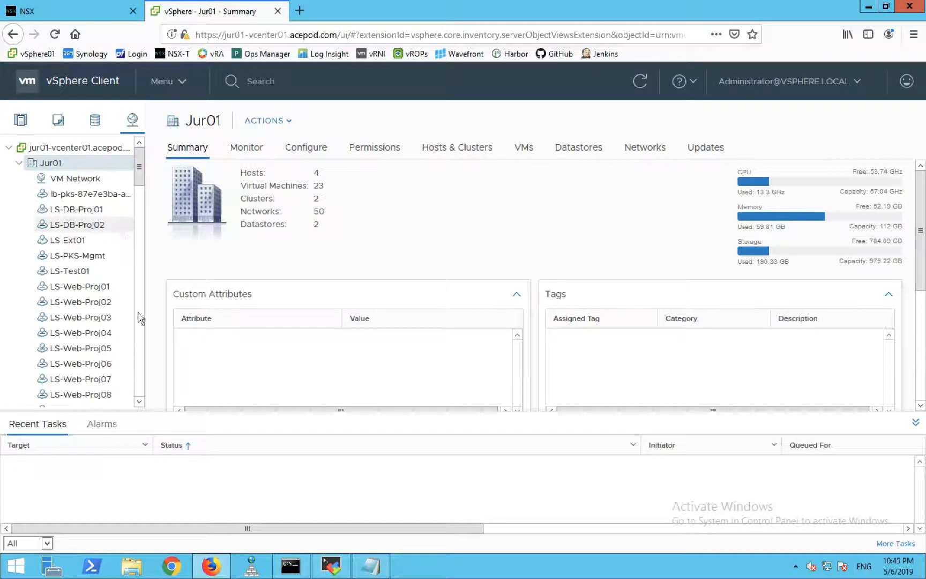
# Expand the Tai01 datacenter networks, where LS-Web-Proj08 is also listed.
pyautogui.click(79, 394)
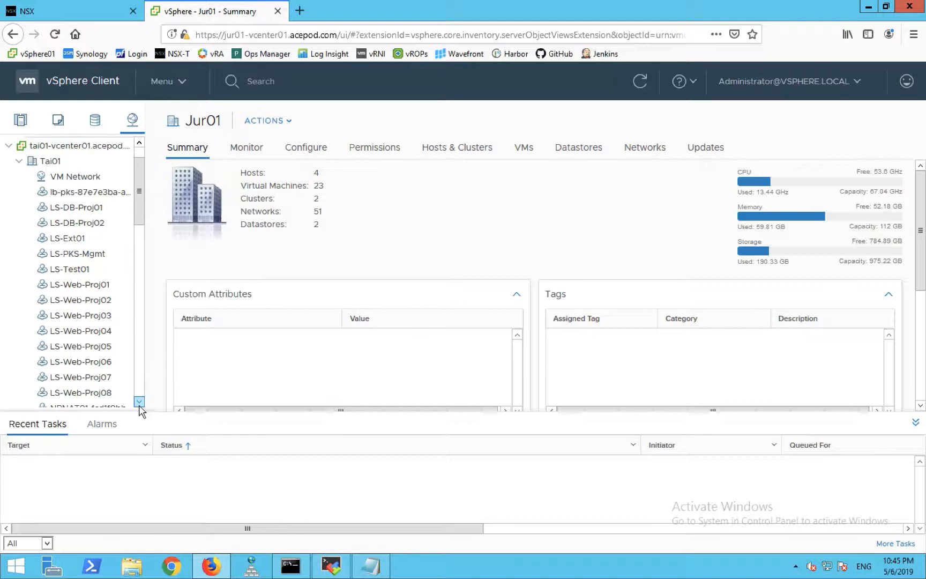
pyautogui.click(78, 392)
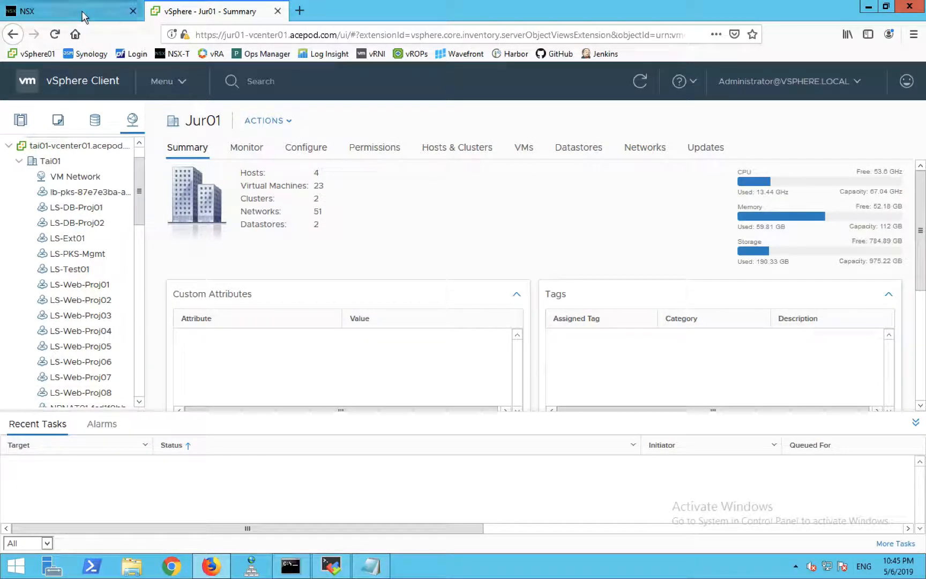
# Return to NSX-T Manager's home overview and list the load balancers LB-Proj01 and LB-Proj02.
pyautogui.click(65, 11)
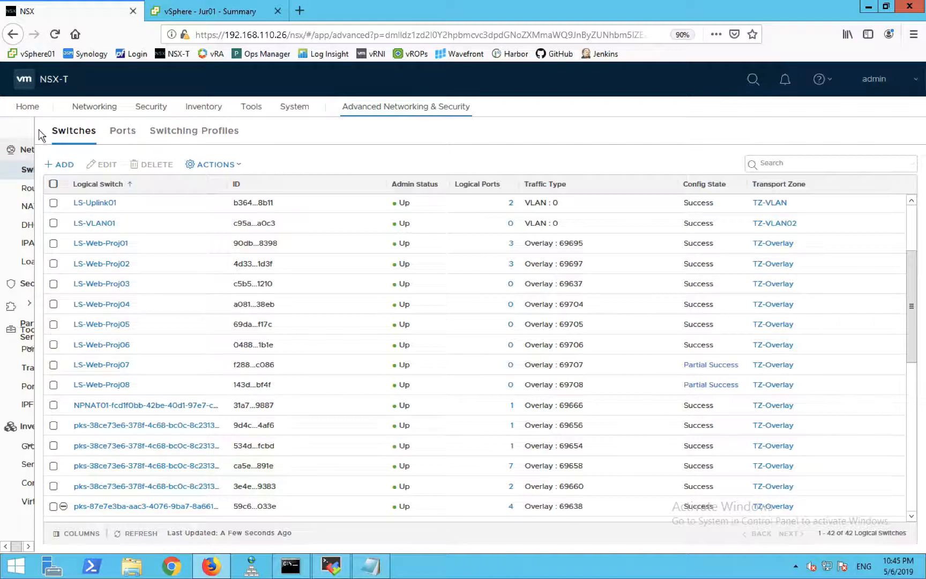
pyautogui.moveTo(316, 127)
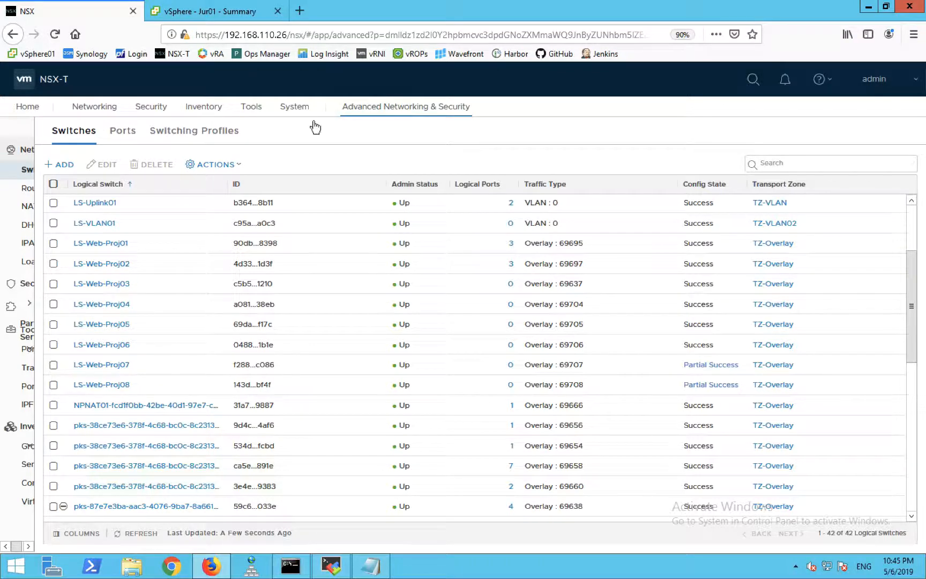
pyautogui.click(217, 11)
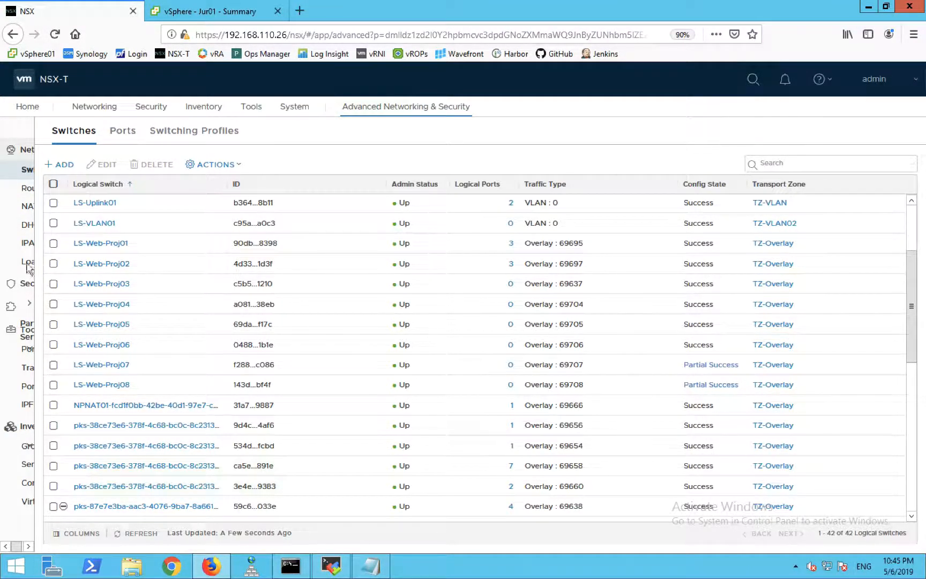
pyautogui.click(53, 78)
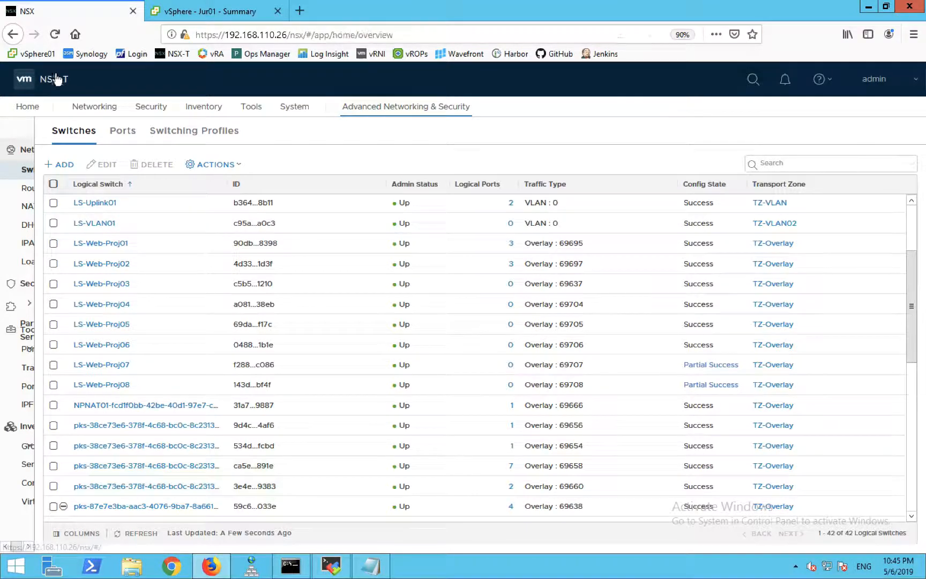
pyautogui.click(27, 106)
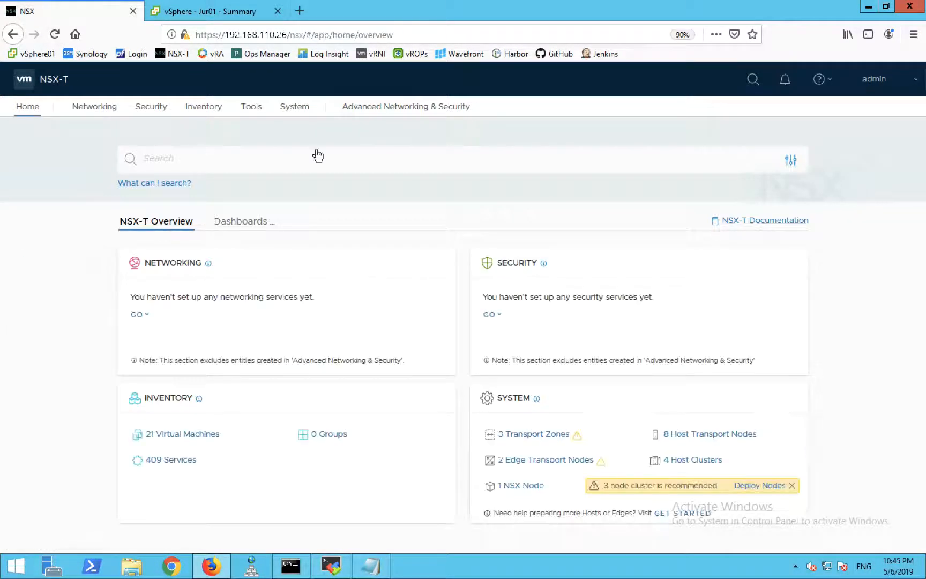
pyautogui.click(406, 106)
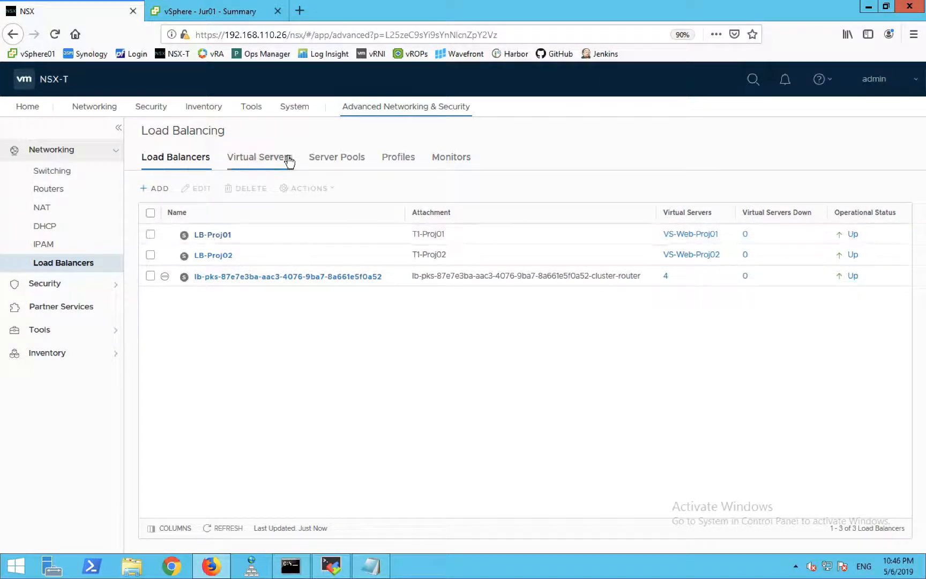
# Review the virtual servers and the SP-Web-Proj01 pool members 172.16.10.11 and 172.16.10.12, then return to vSphere Client.
pyautogui.click(258, 158)
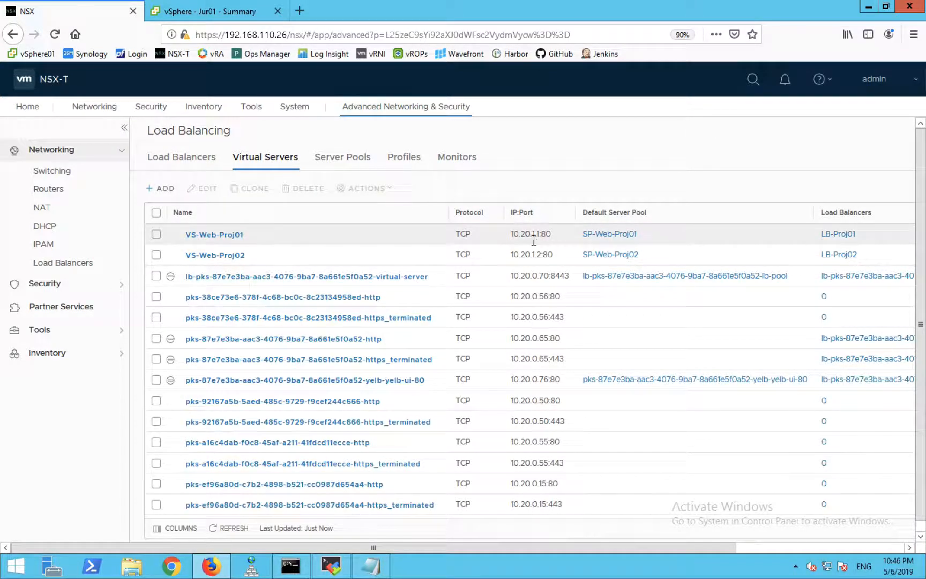
pyautogui.click(337, 157)
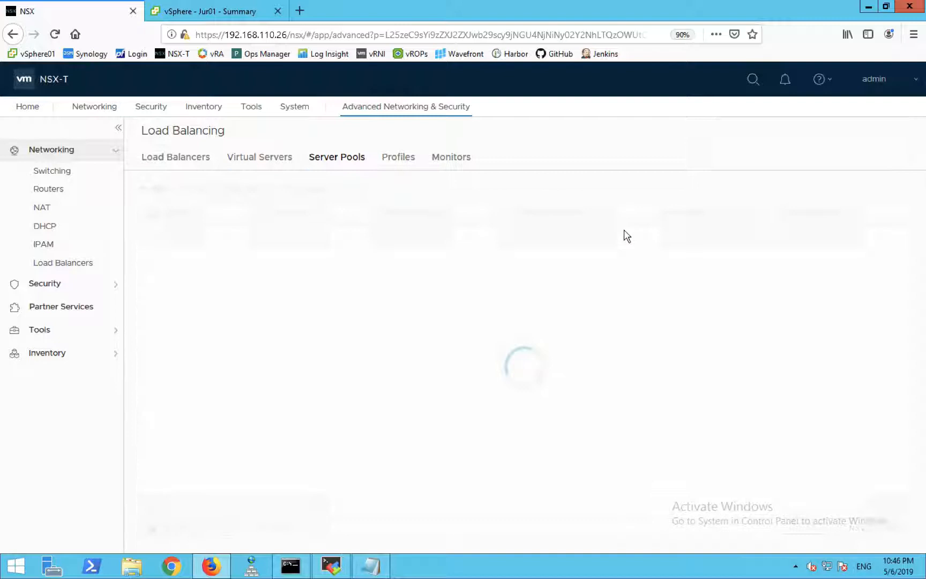
pyautogui.click(207, 235)
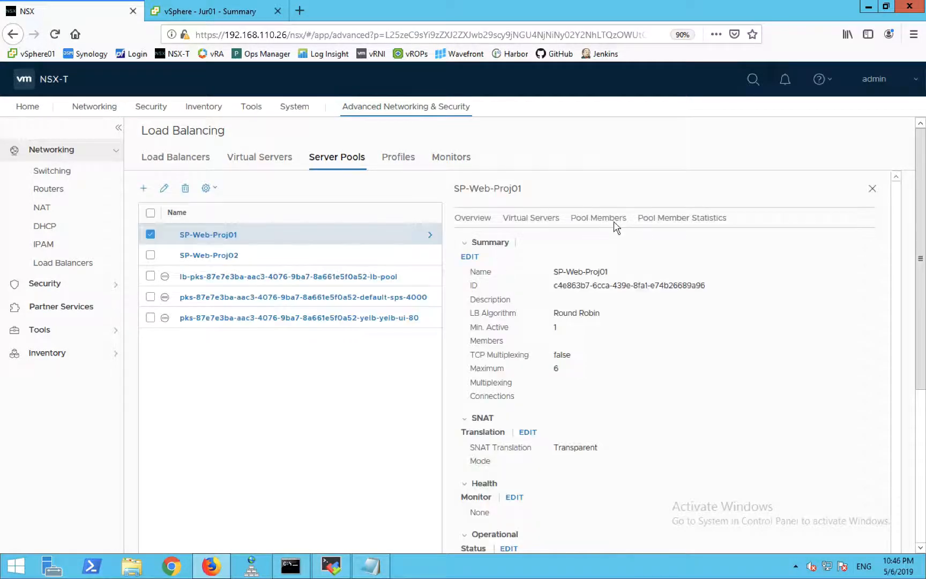
pyautogui.click(598, 218)
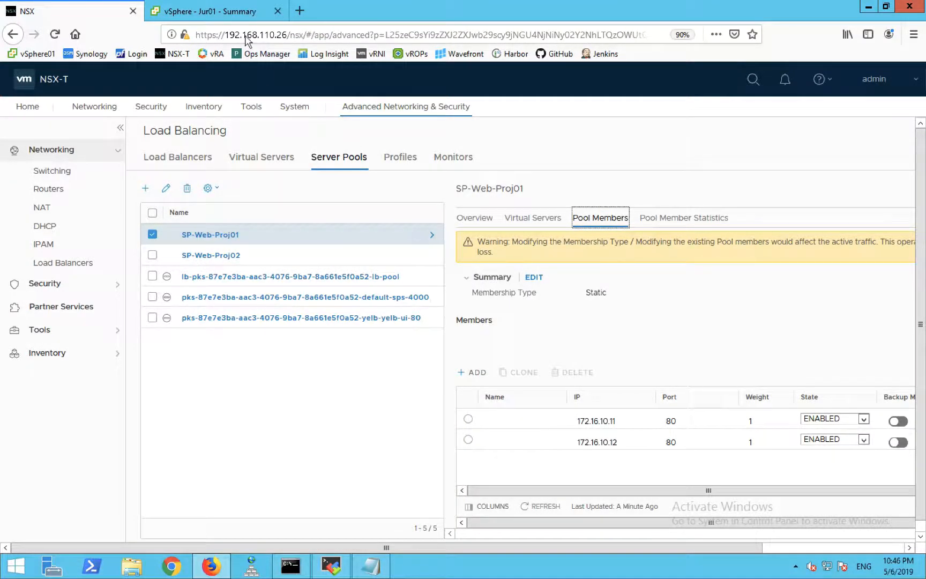
pyautogui.click(215, 11)
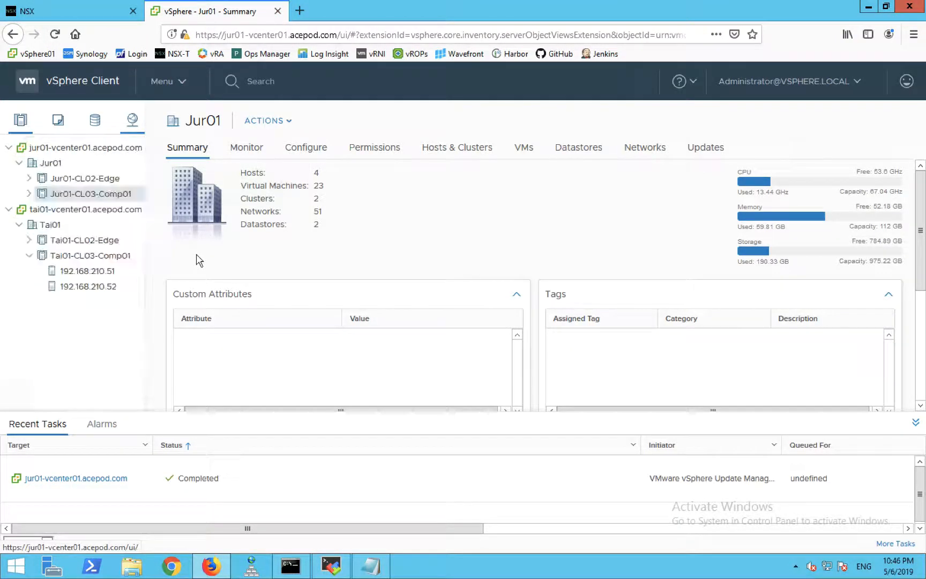
# Show the Proj01-Web01 VM summary in Jur01-CL03-Comp01 and start a new browser tab for 10.20.1.1.
pyautogui.click(92, 193)
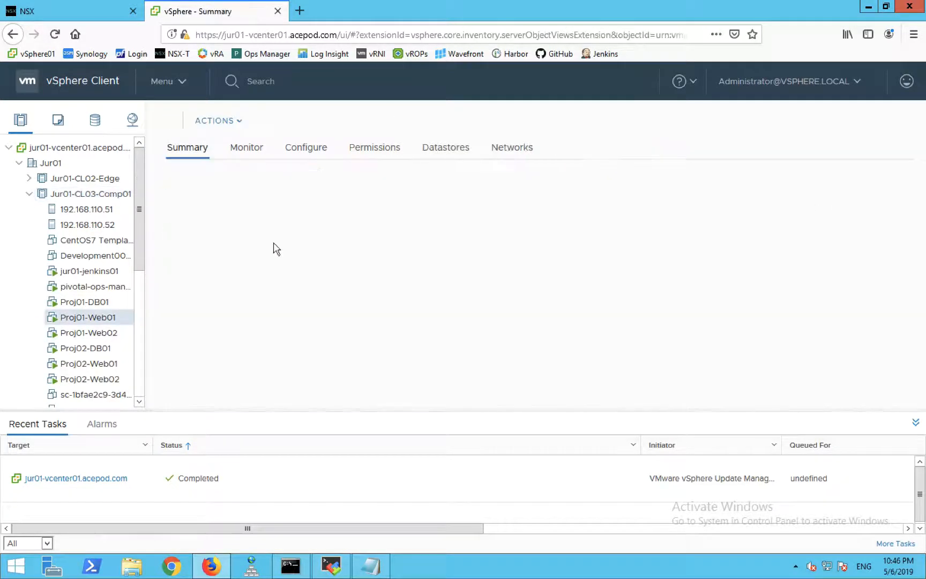
pyautogui.click(88, 317)
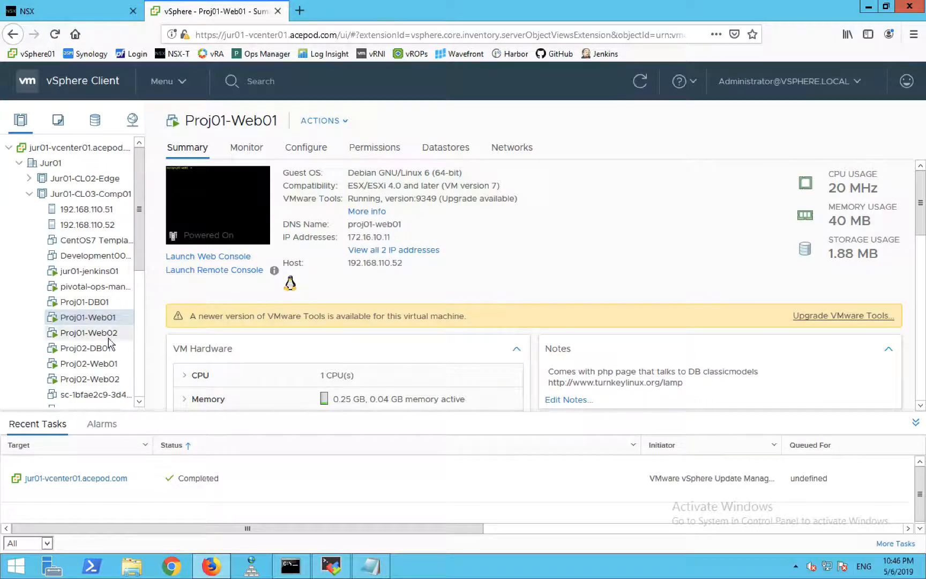
pyautogui.click(90, 332)
pyautogui.write('10.20.1.1')
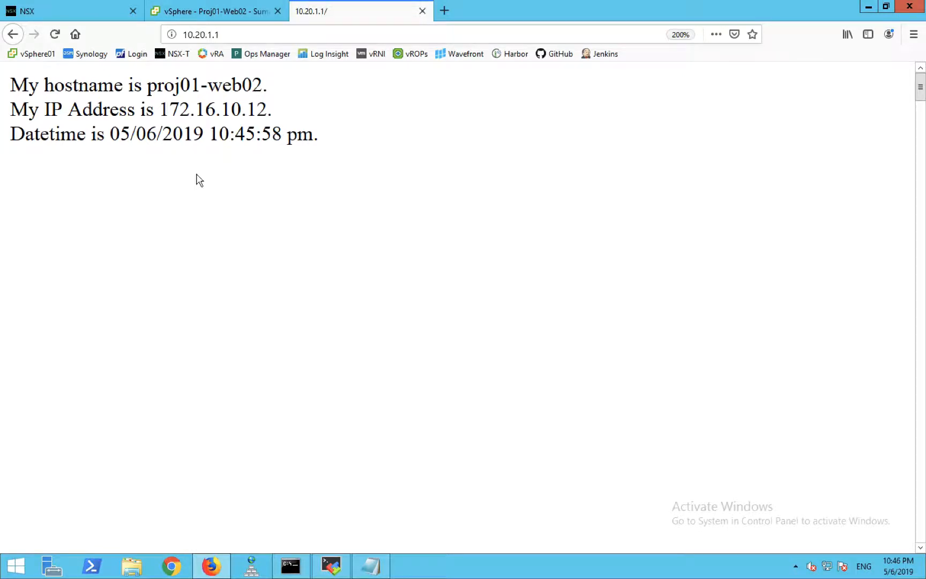
pyautogui.click(216, 11)
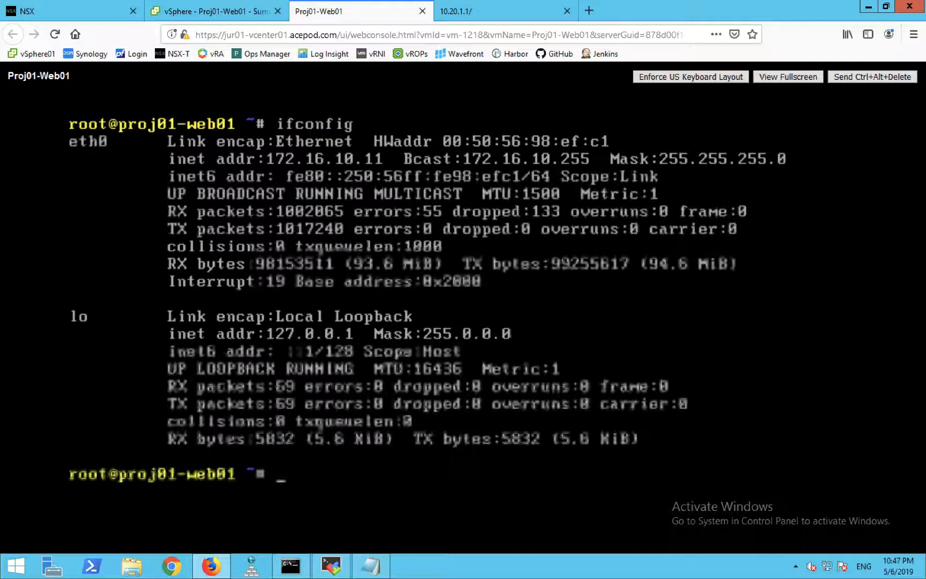
# Start a continuous ping from Proj01-Web01's console, then select Proj01-Web02 in vSphere Client.
pyautogui.write('ping')
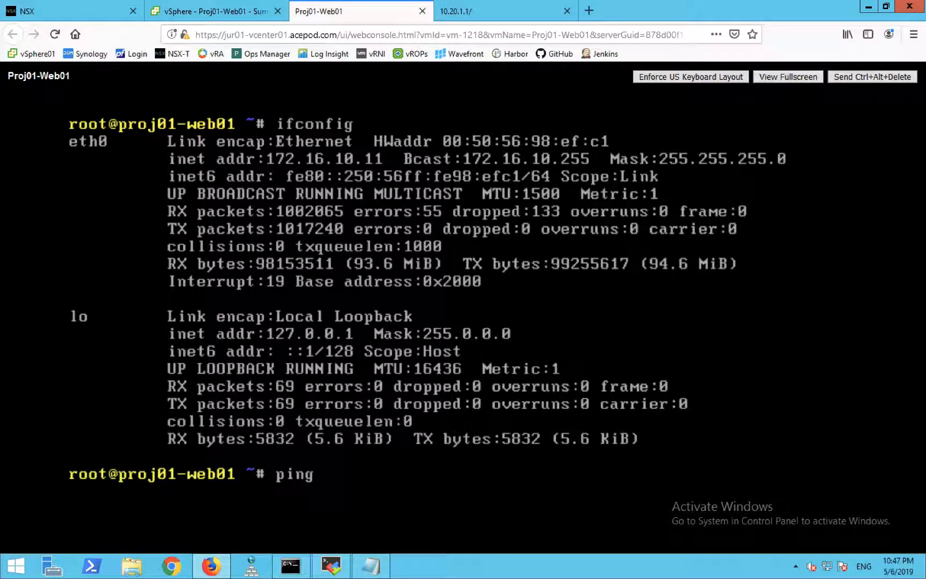
pyautogui.write('172.16.10.21')
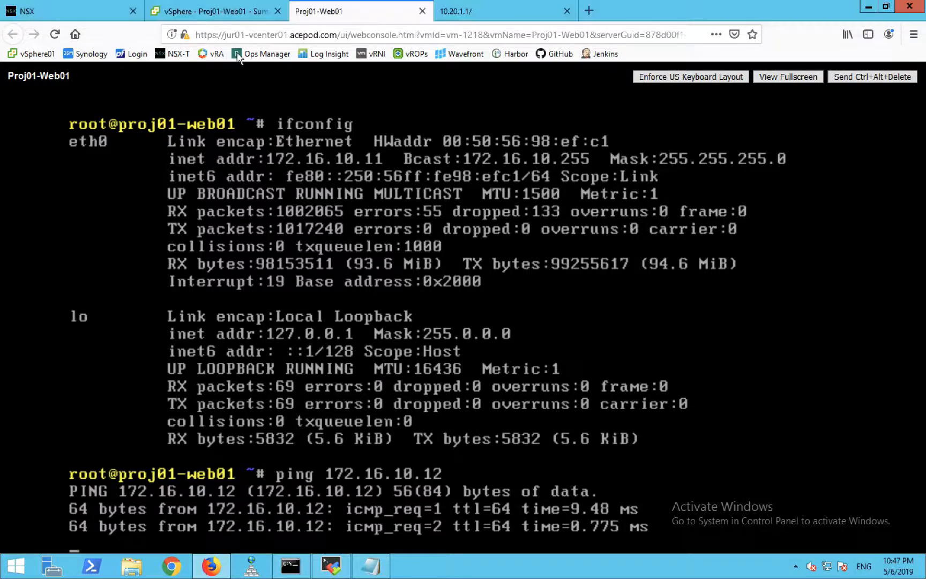
pyautogui.click(215, 11)
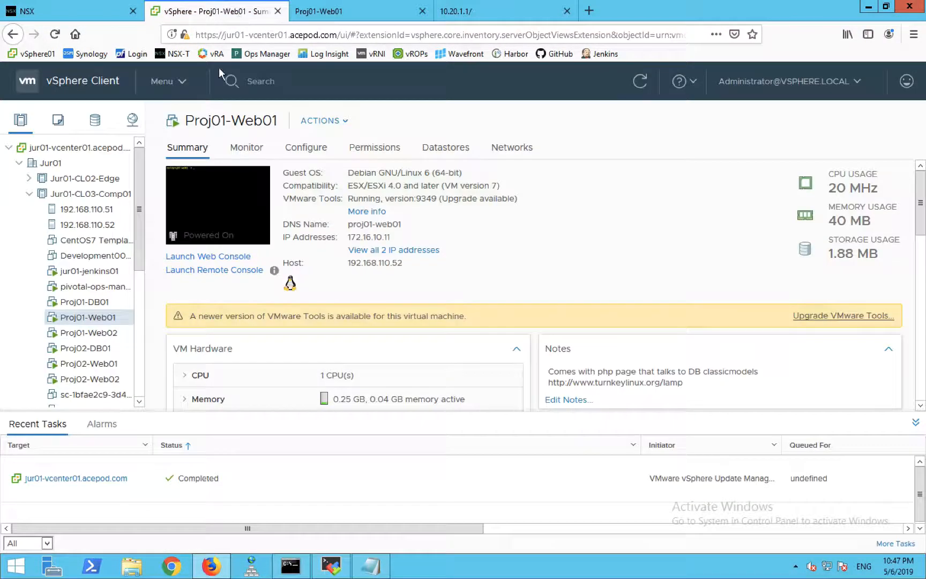
pyautogui.click(89, 332)
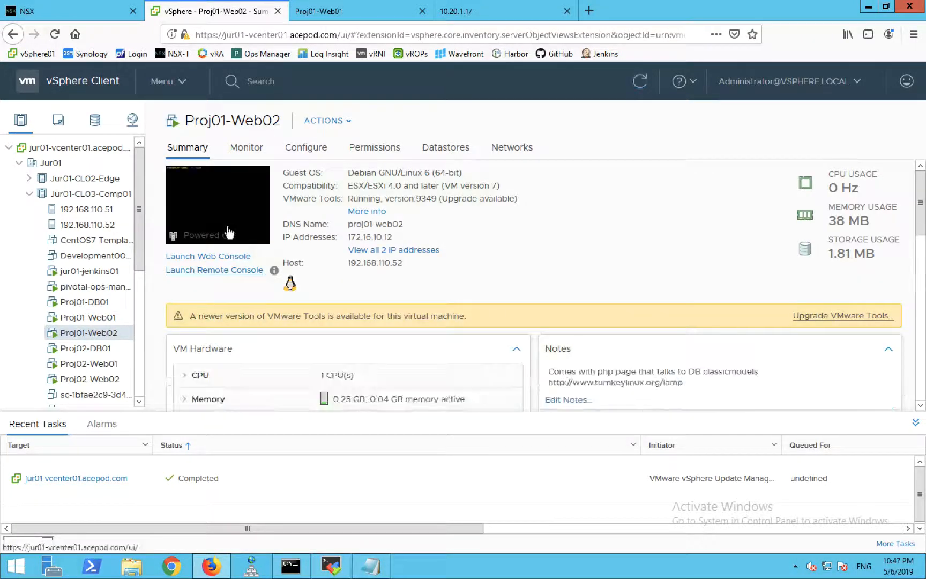
# In Proj01-Web02's web console run ifconfig and a ping to Web01, then return for its migration.
pyautogui.click(207, 256)
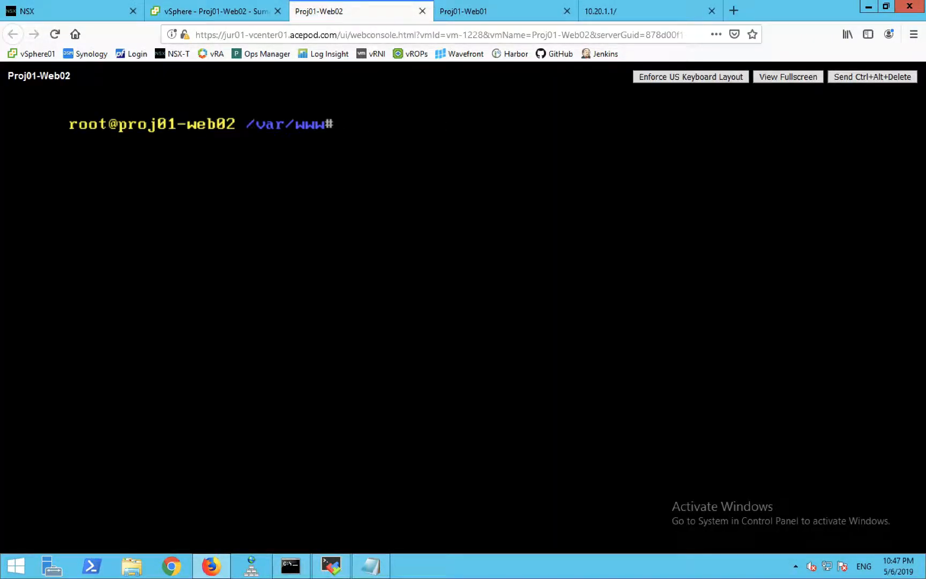
pyautogui.write('ifconfig')
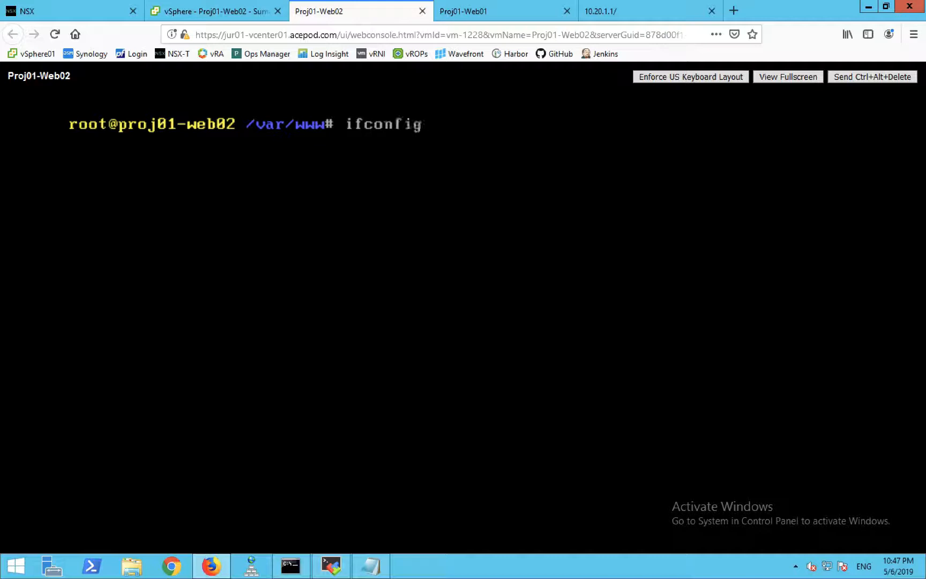
pyautogui.write('ping 1')
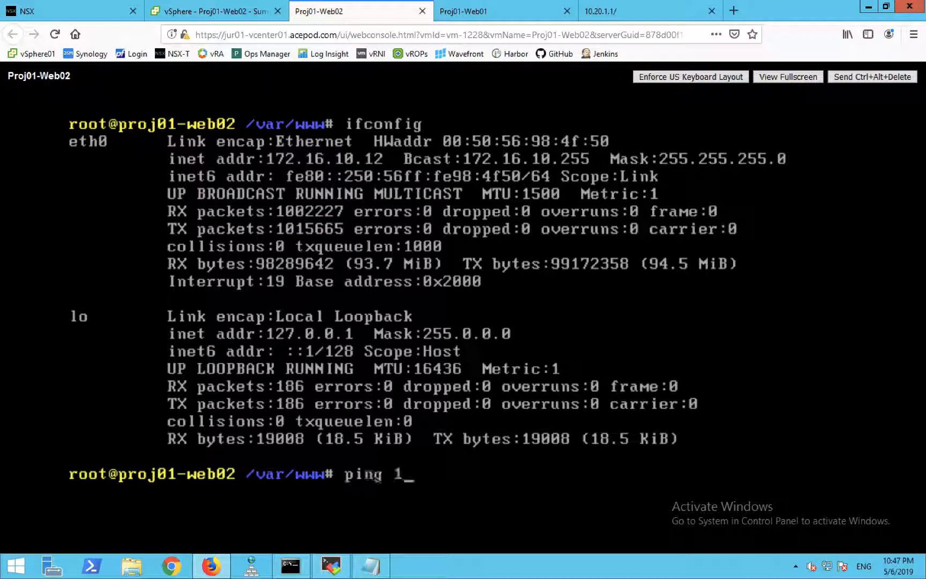
pyautogui.write('72.16.10.11')
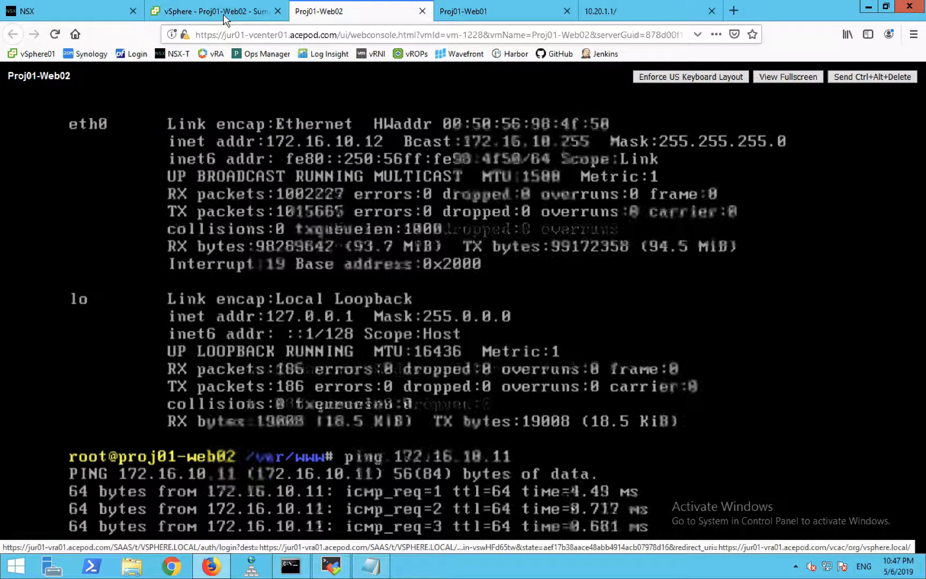
pyautogui.click(212, 11)
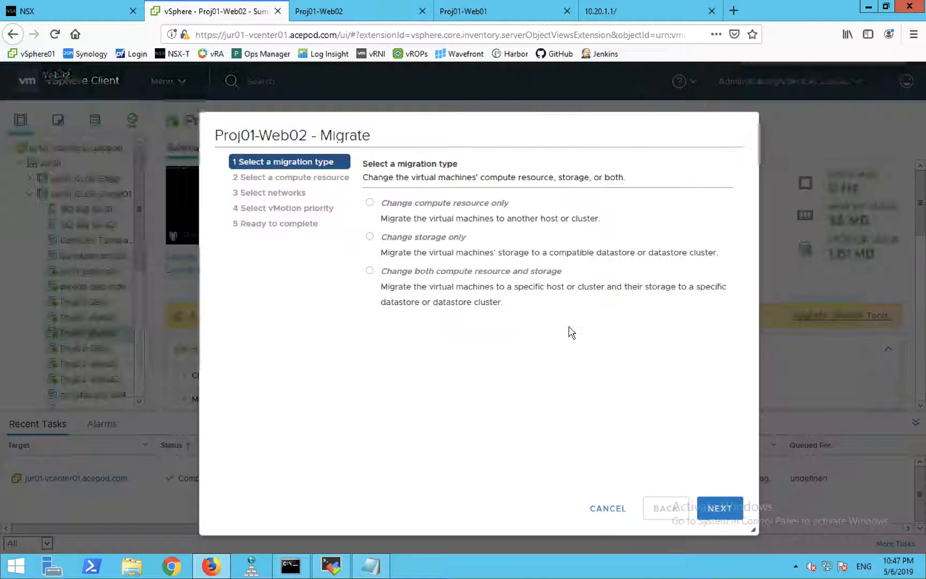
# Migrate compute and storage, choosing Tai01-CL03-Comp01 under tai01-vcenter01 as destination cluster.
pyautogui.click(369, 270)
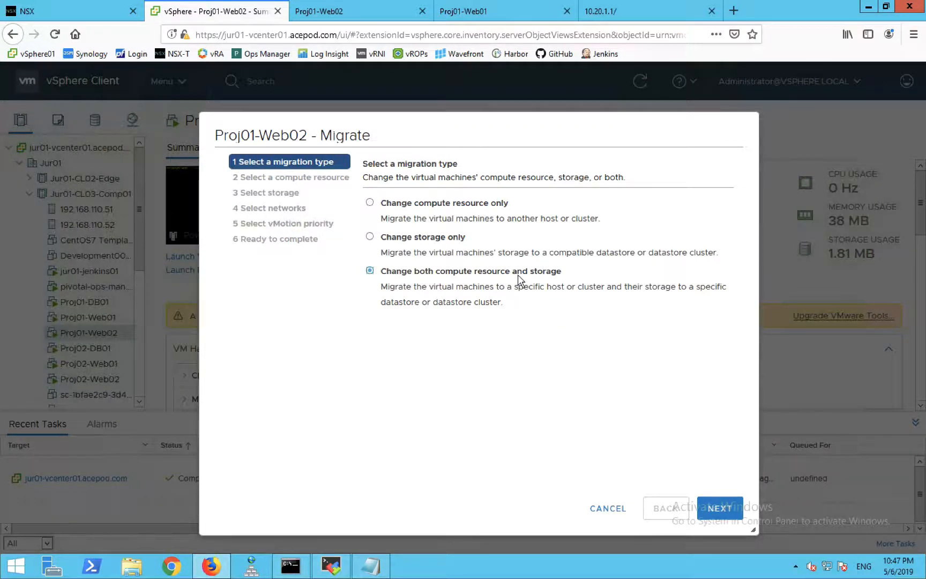
pyautogui.click(719, 508)
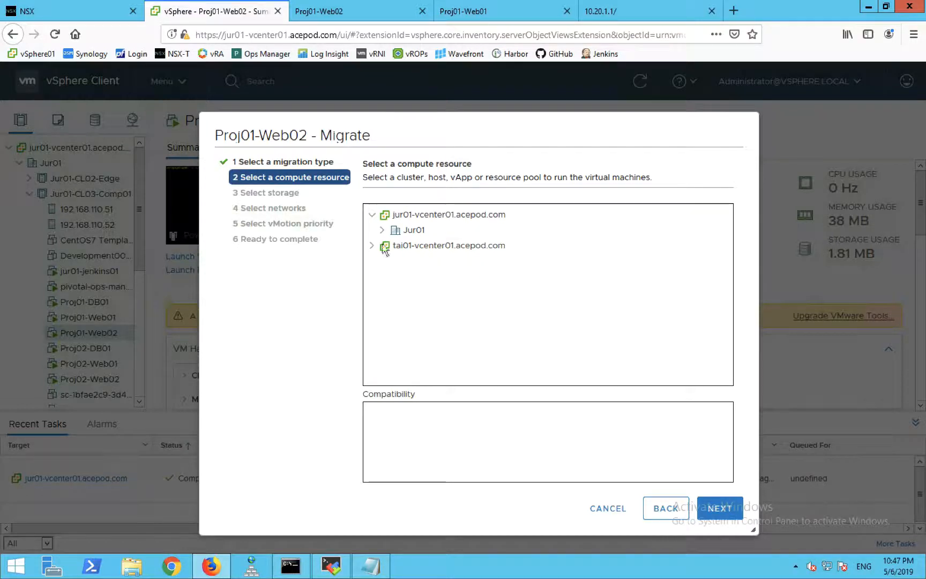
pyautogui.click(382, 229)
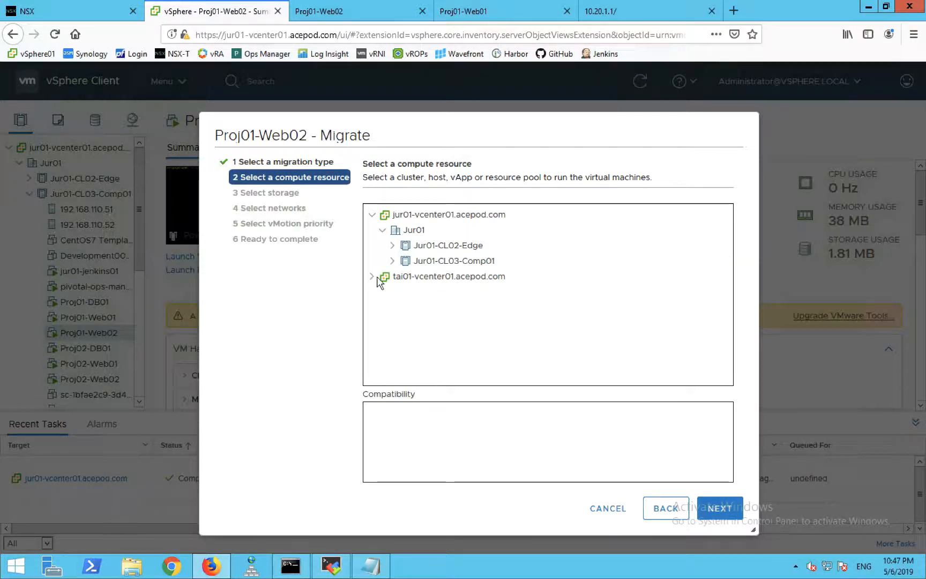
pyautogui.click(372, 276)
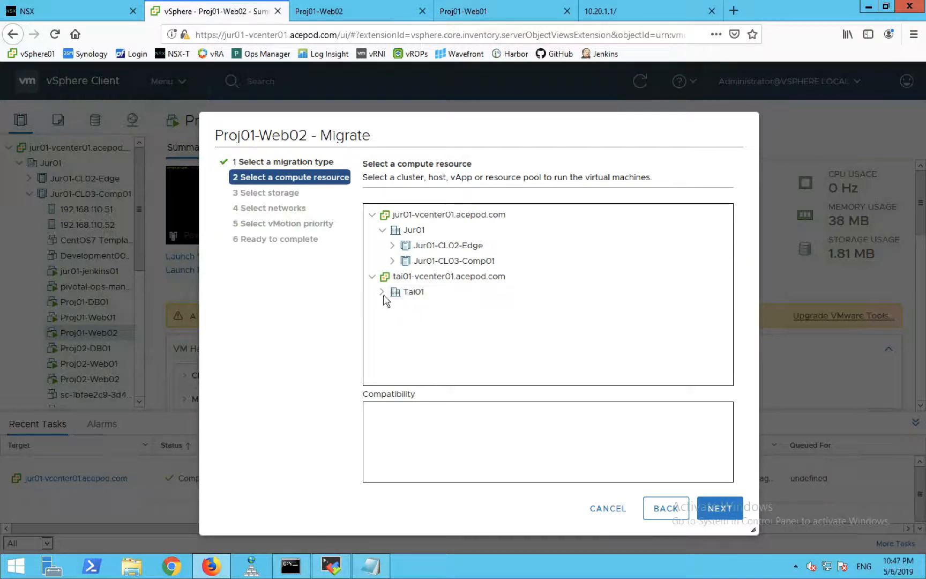
pyautogui.click(382, 291)
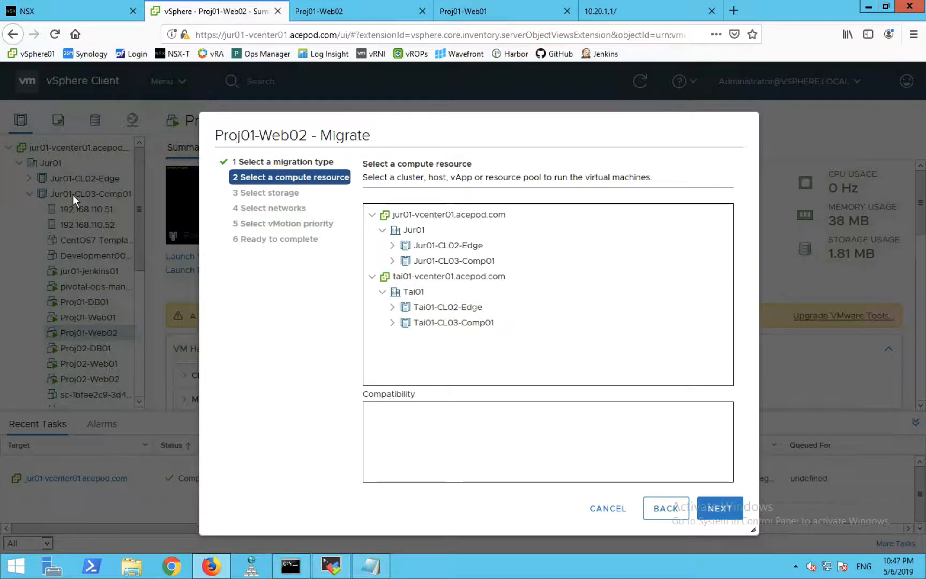
pyautogui.click(454, 321)
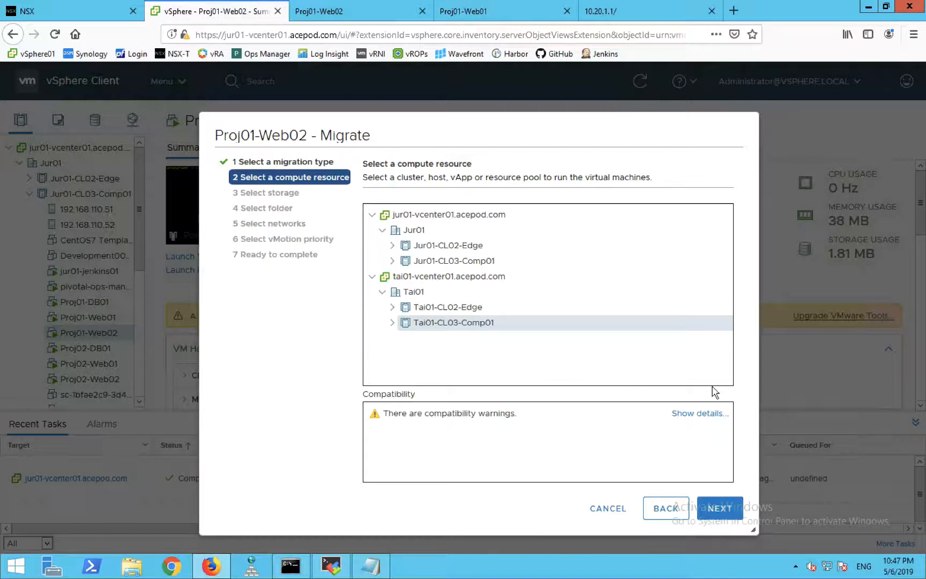
pyautogui.click(719, 508)
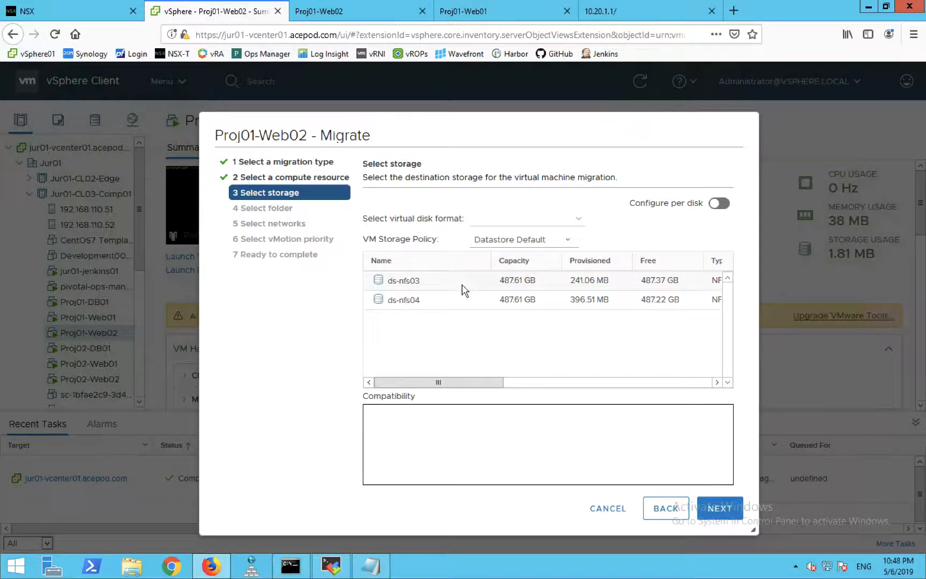
# Pick ds-nfs03 and the Tai01 folder, keep LS-Web-Proj01 and high vMotion priority, and start the migration.
pyautogui.click(403, 280)
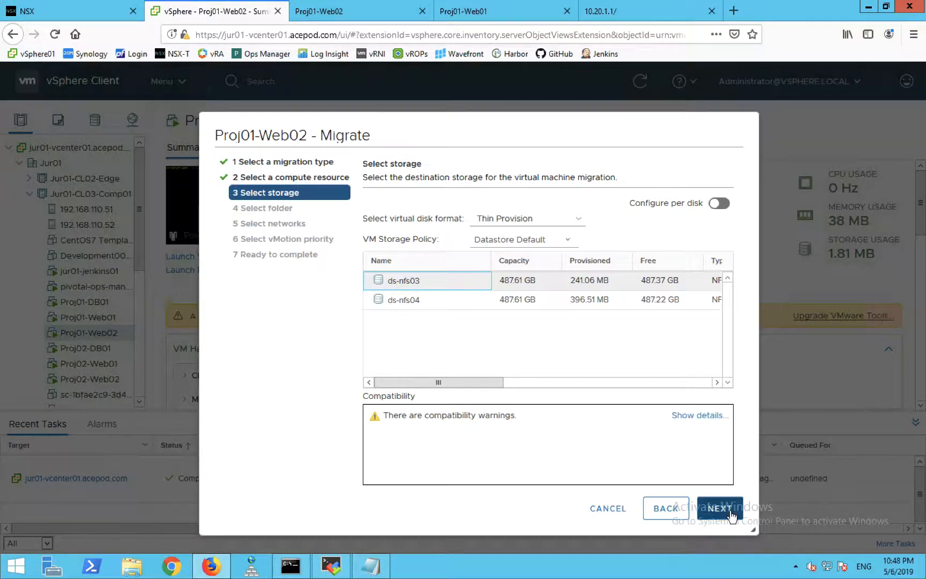
pyautogui.click(719, 508)
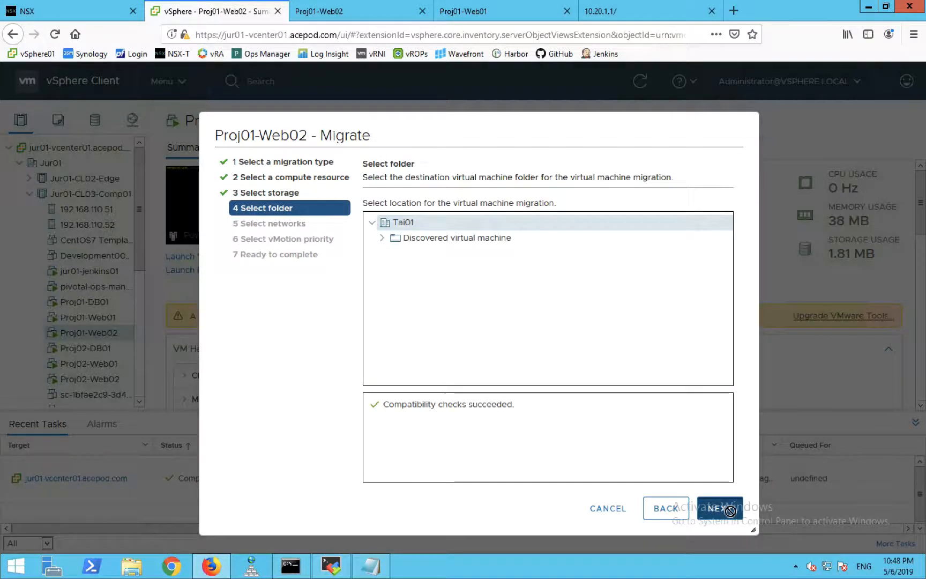
pyautogui.click(719, 508)
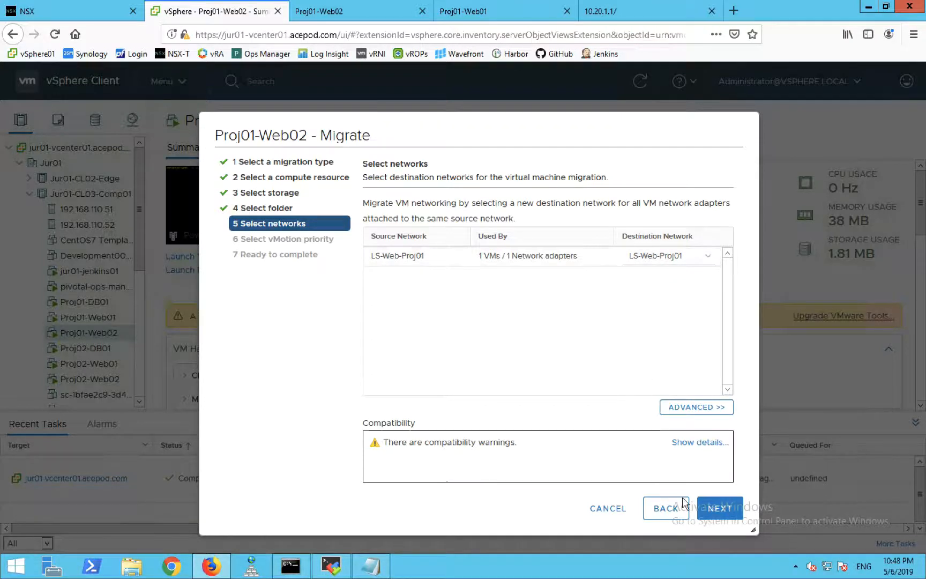
pyautogui.click(719, 508)
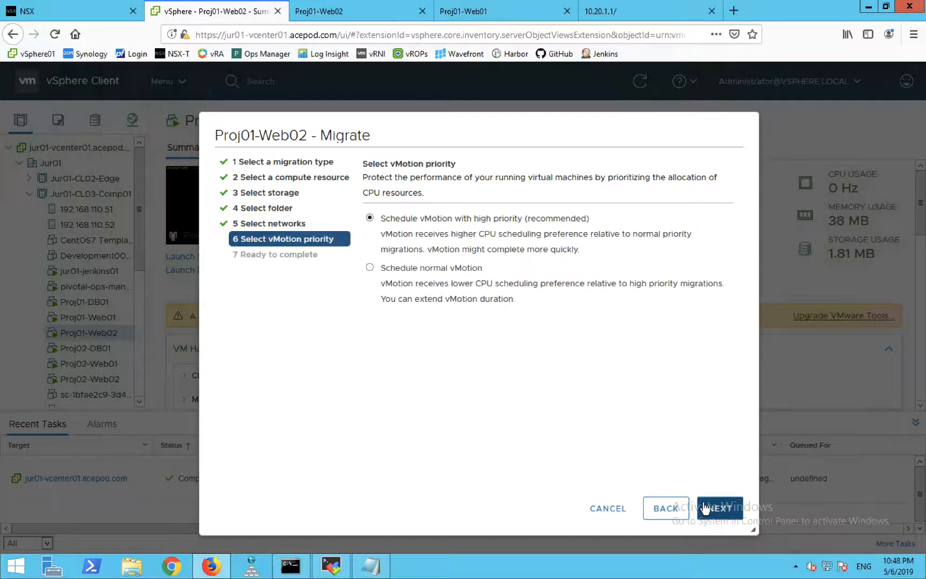
pyautogui.click(719, 508)
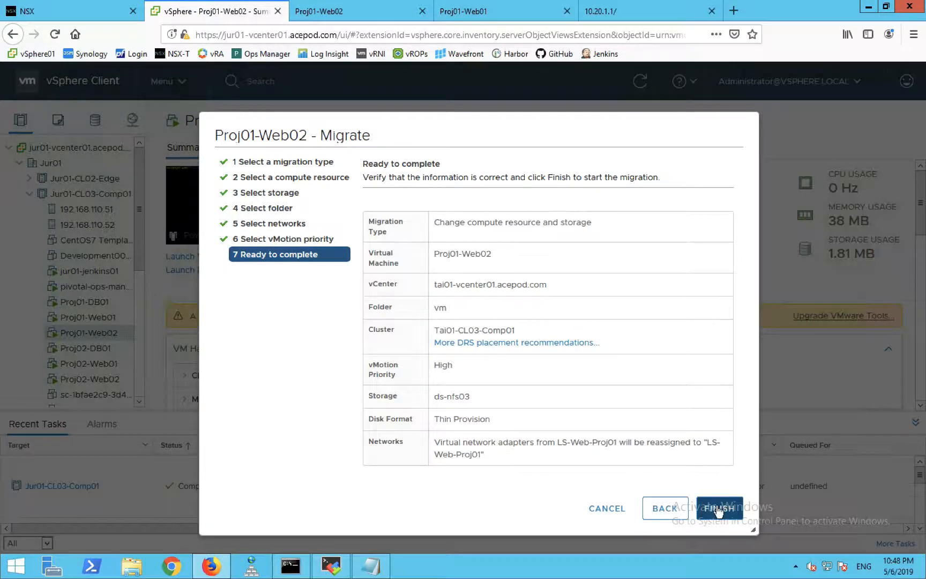
pyautogui.click(719, 508)
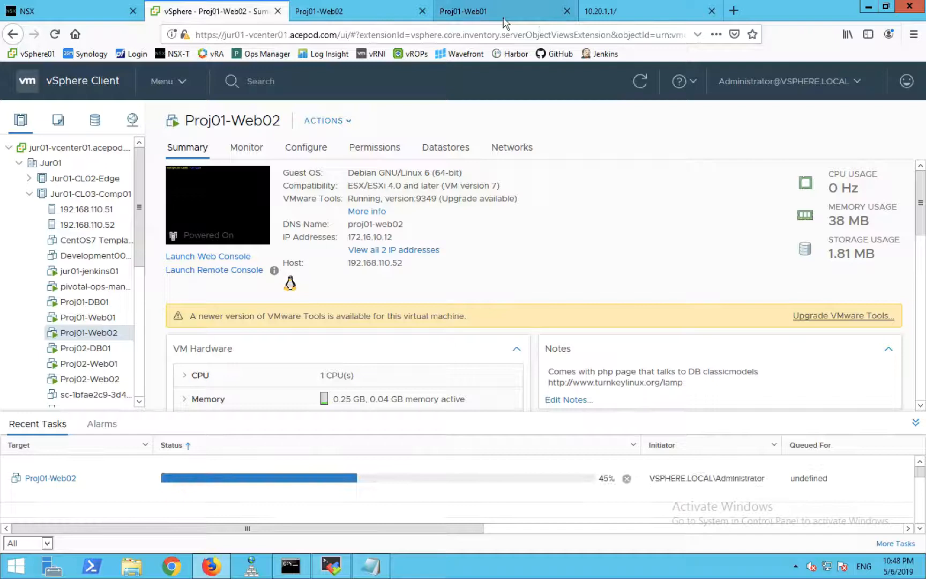
# Bring up the Proj01-Web01 console with its running pings to 172.16.10.12.
pyautogui.click(499, 11)
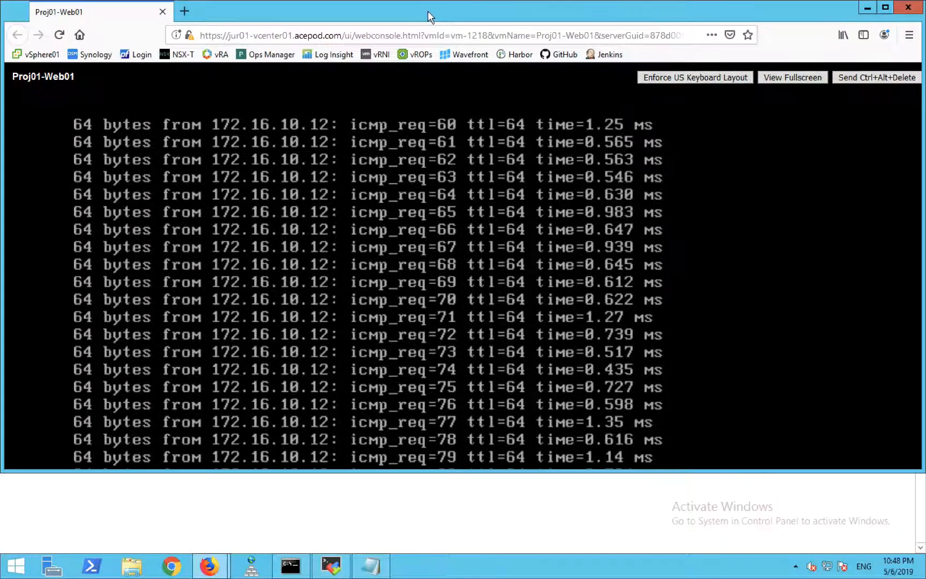
pyautogui.moveTo(654, 99)
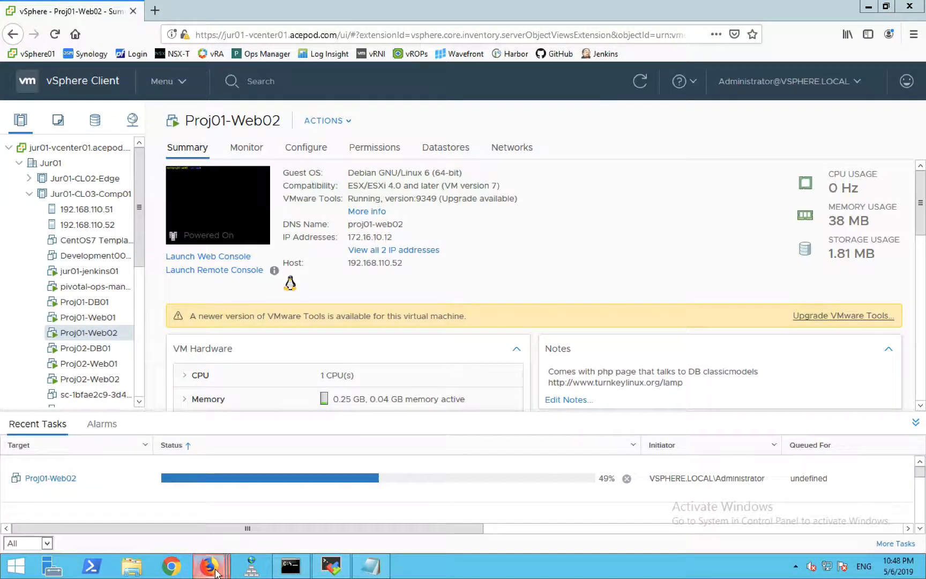
pyautogui.moveTo(209, 566)
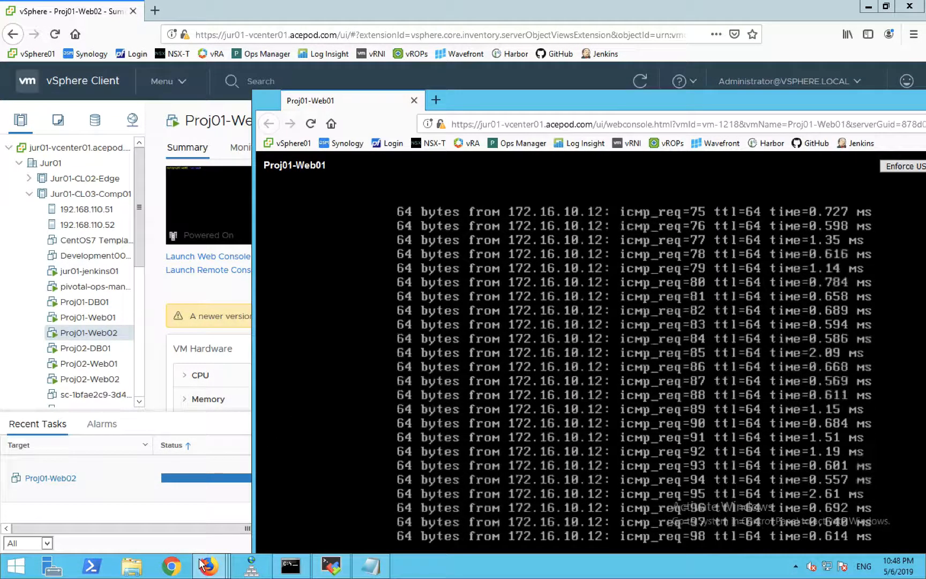
pyautogui.moveTo(207, 565)
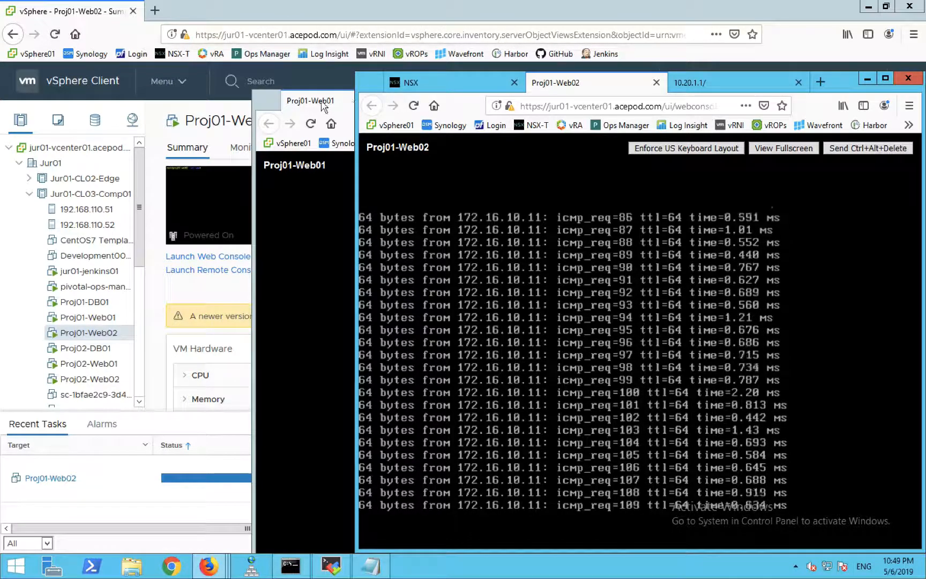
# Arrange the console windows and bring the migration progress window to the front.
pyautogui.click(311, 100)
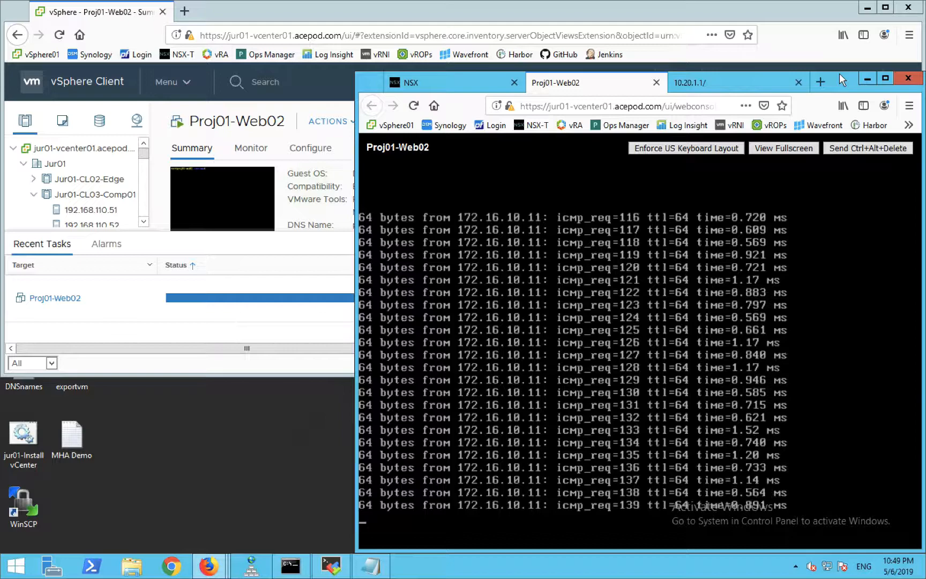
pyautogui.click(885, 78)
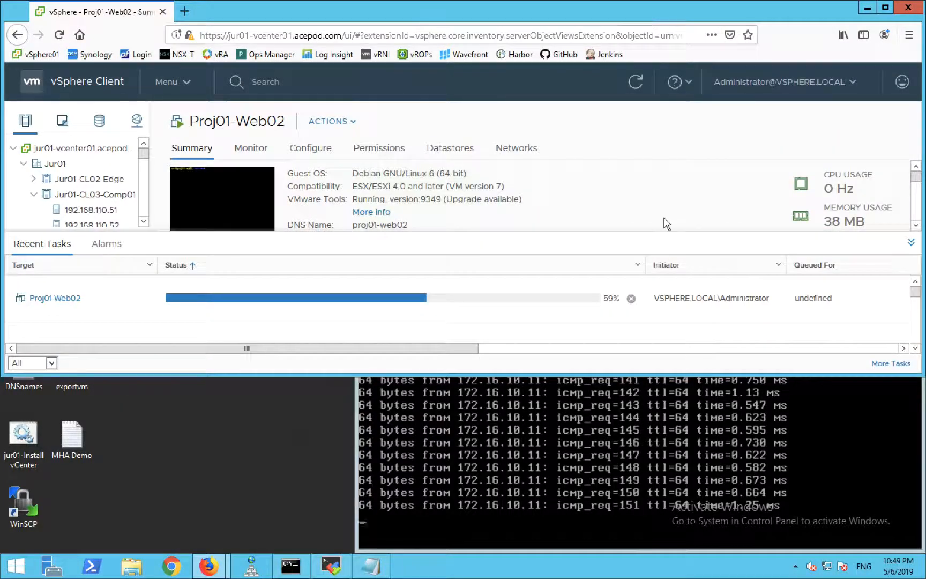
pyautogui.moveTo(656, 238)
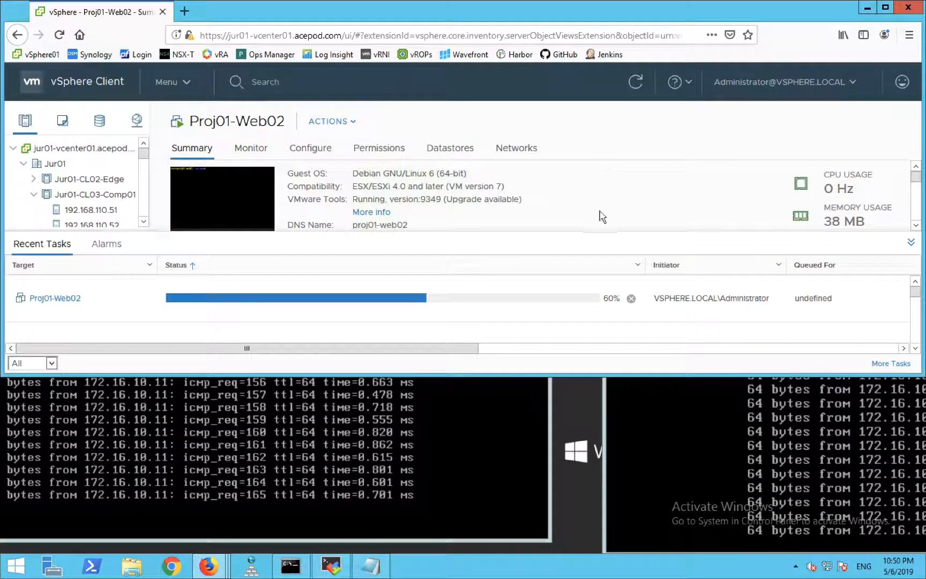
pyautogui.moveTo(605, 339)
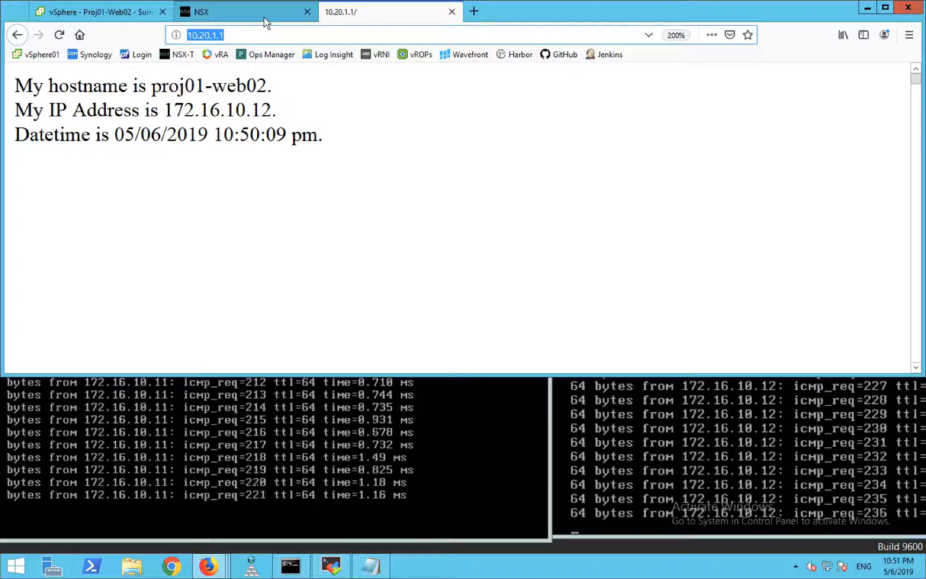
# Bring the old Proj01-Web02 console forward, now reporting it has been disconnected.
pyautogui.click(236, 11)
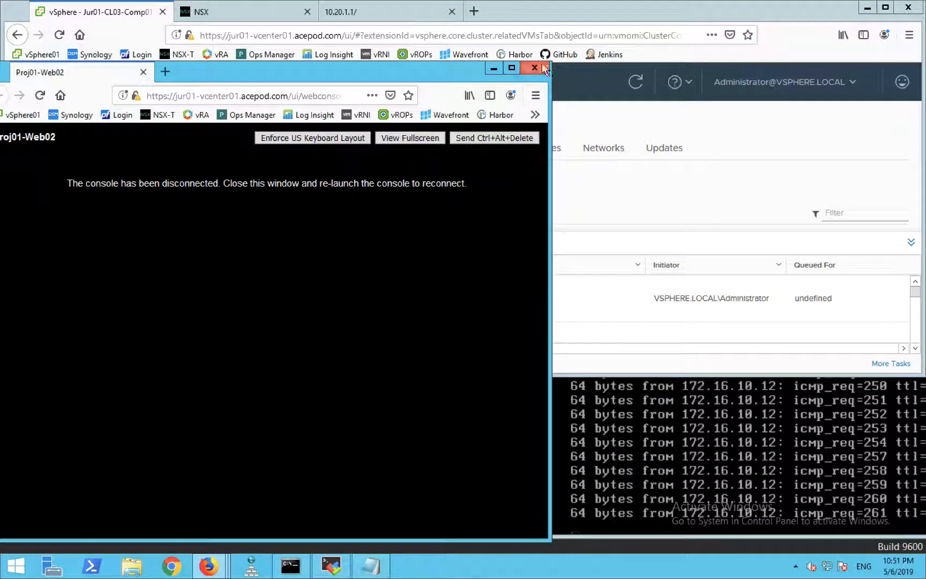
# Relaunch Proj01-Web02's Web Console from Tai01-CL03-Comp01, pings to 172.16.10.11 still answering.
pyautogui.click(534, 68)
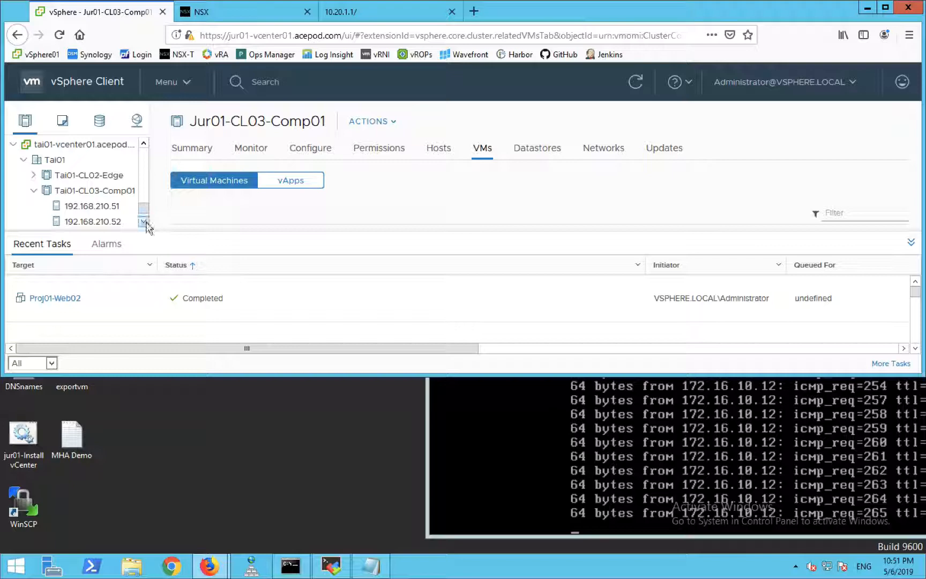
pyautogui.rightClick(95, 218)
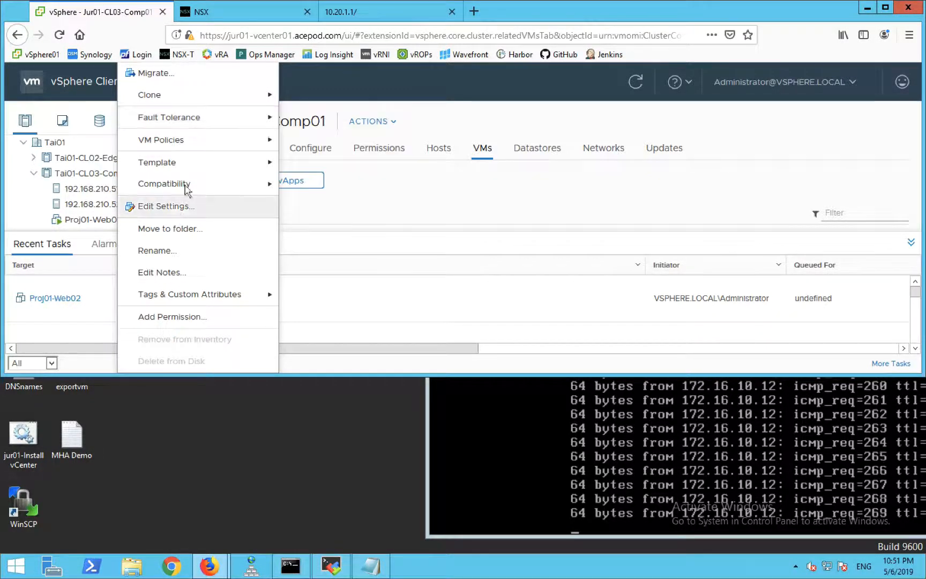
pyautogui.moveTo(188, 294)
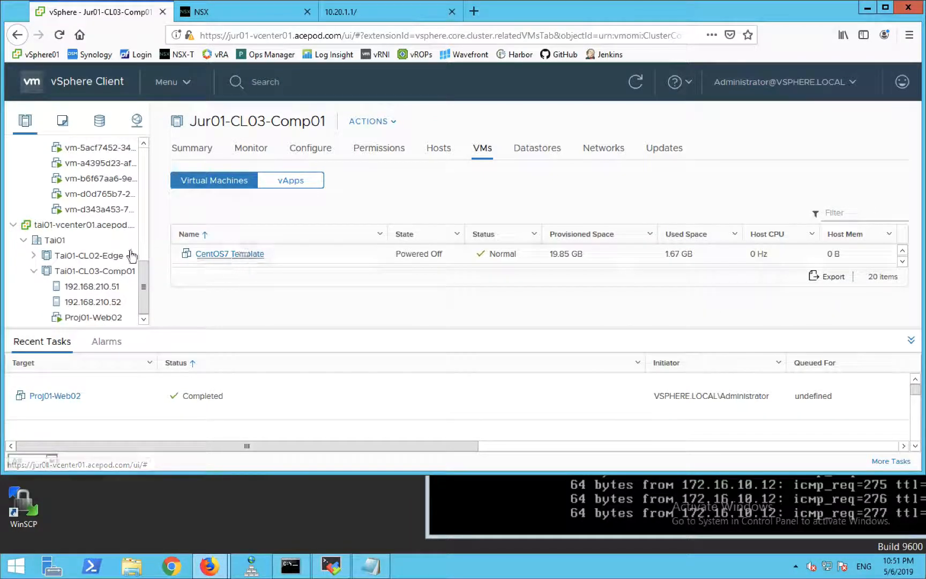
pyautogui.click(94, 317)
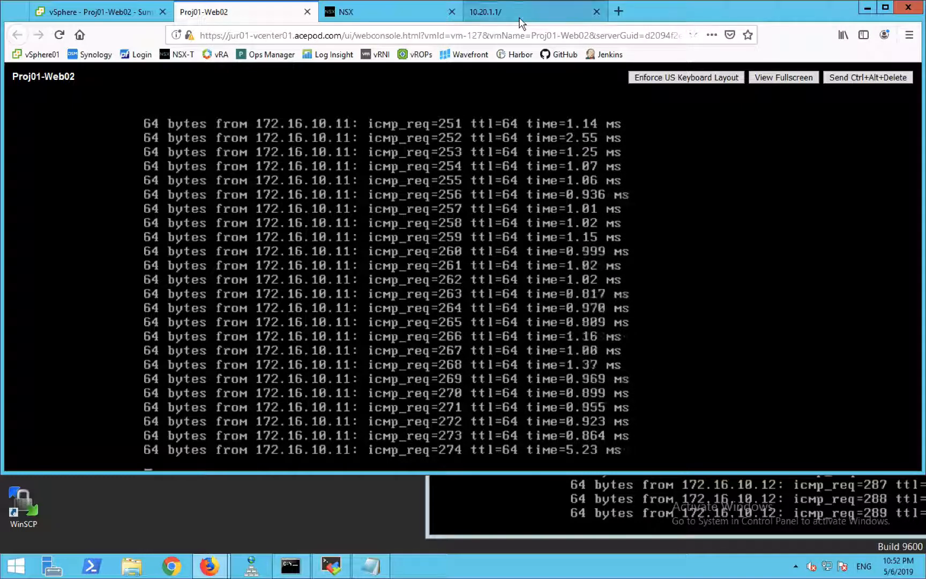
# Show 10.20.1.1 served by proj01-web01, then SP-Web-Proj01 pool with both members enabled.
pyautogui.click(531, 10)
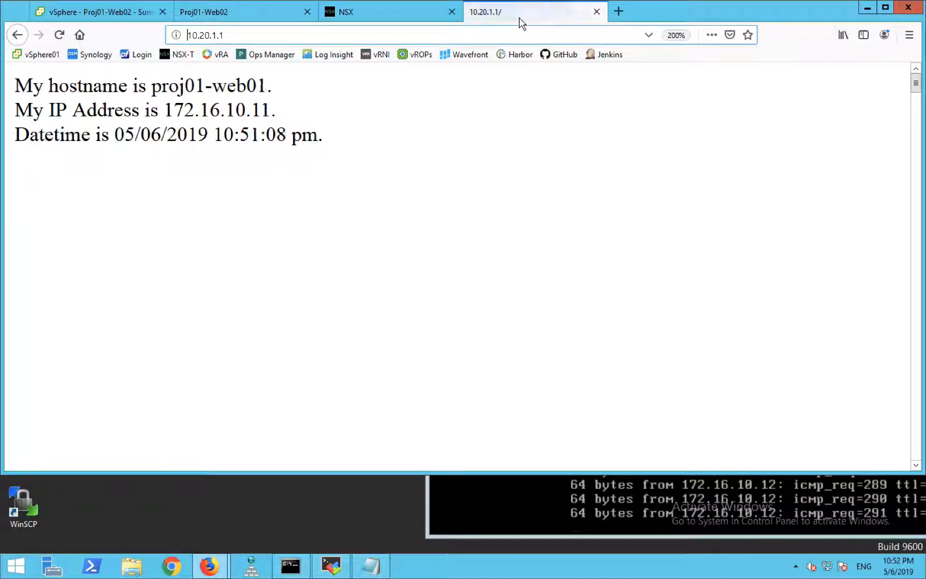
pyautogui.click(59, 34)
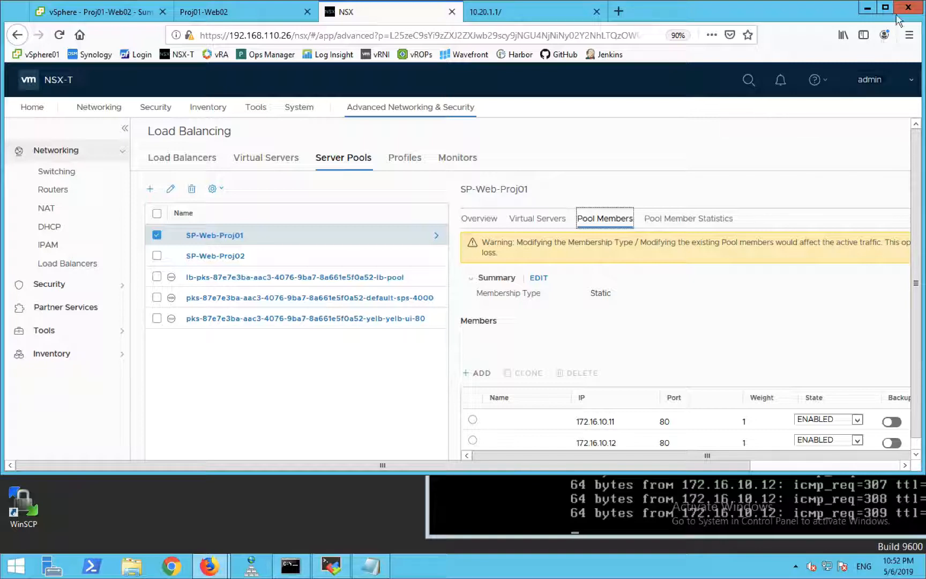
pyautogui.moveTo(891, 20)
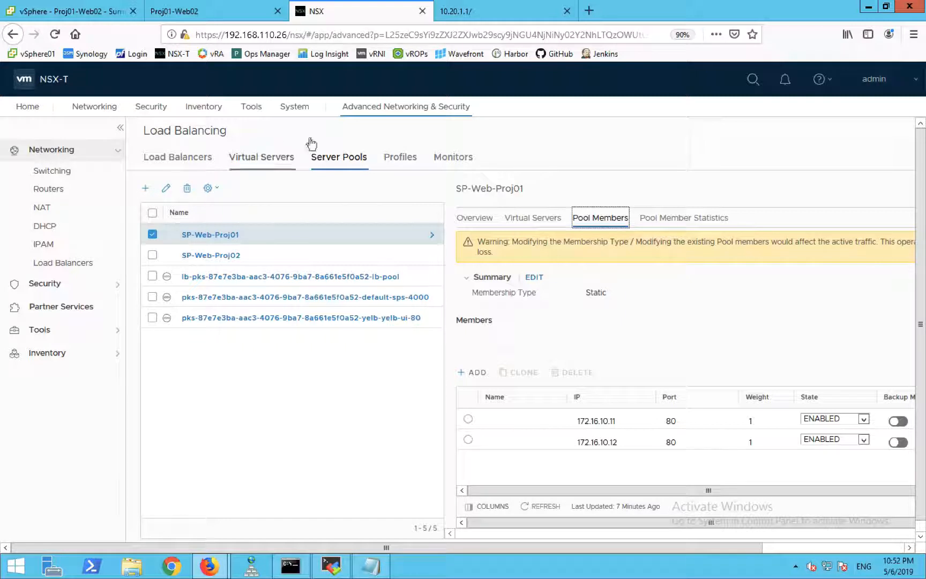
pyautogui.moveTo(349, 124)
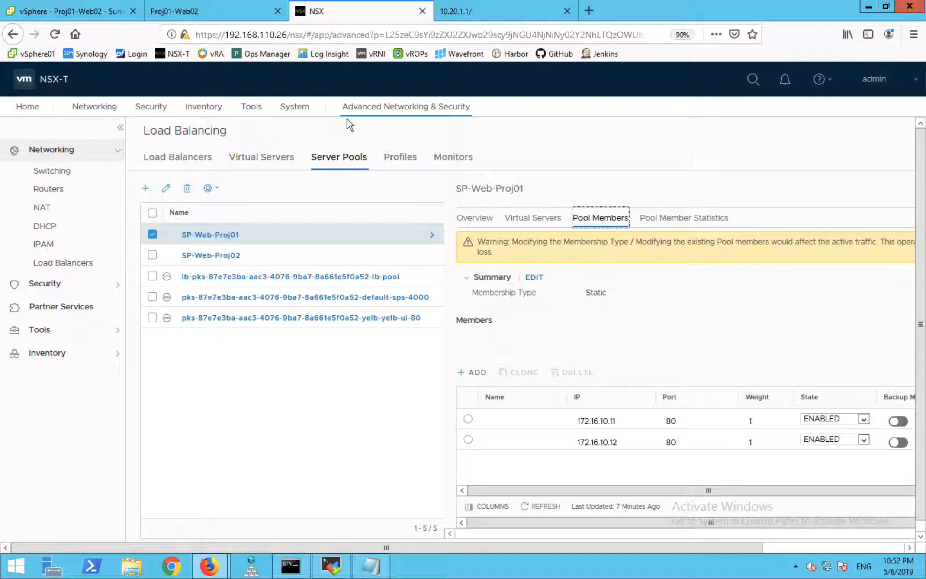
pyautogui.moveTo(420, 181)
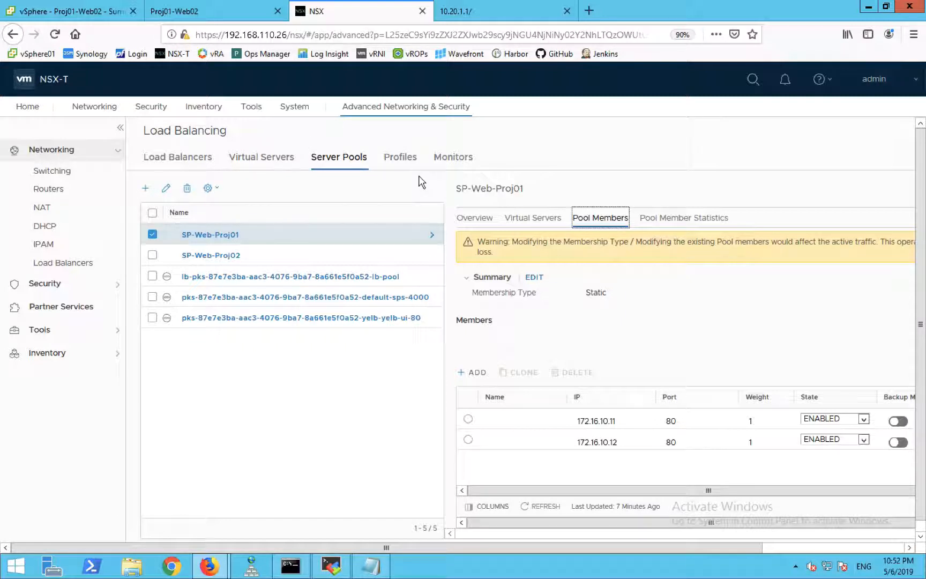
pyautogui.moveTo(289, 77)
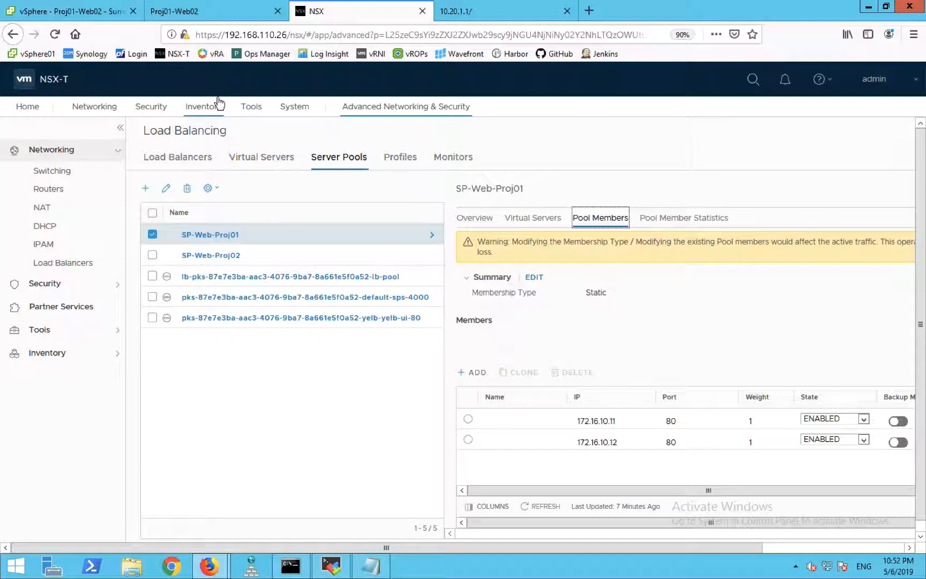
pyautogui.moveTo(437, 204)
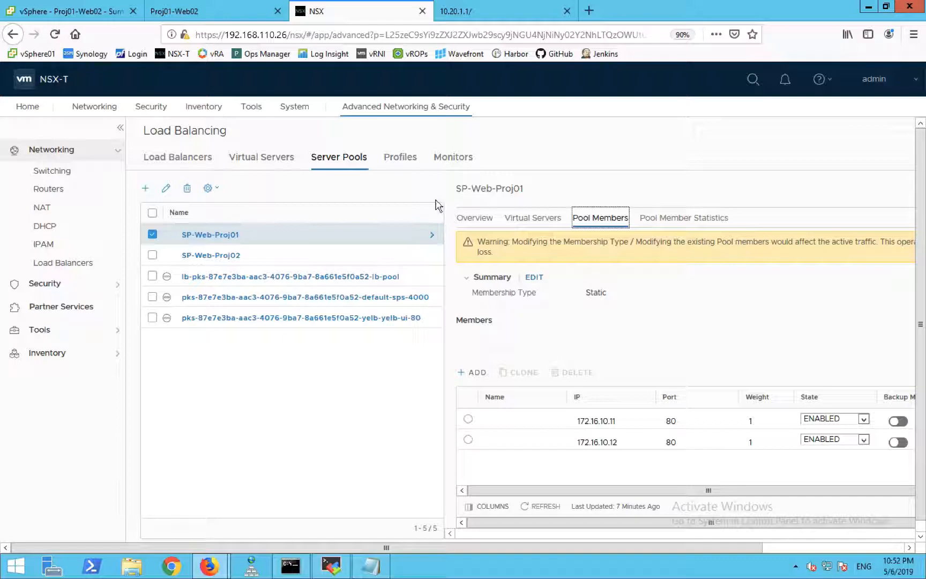